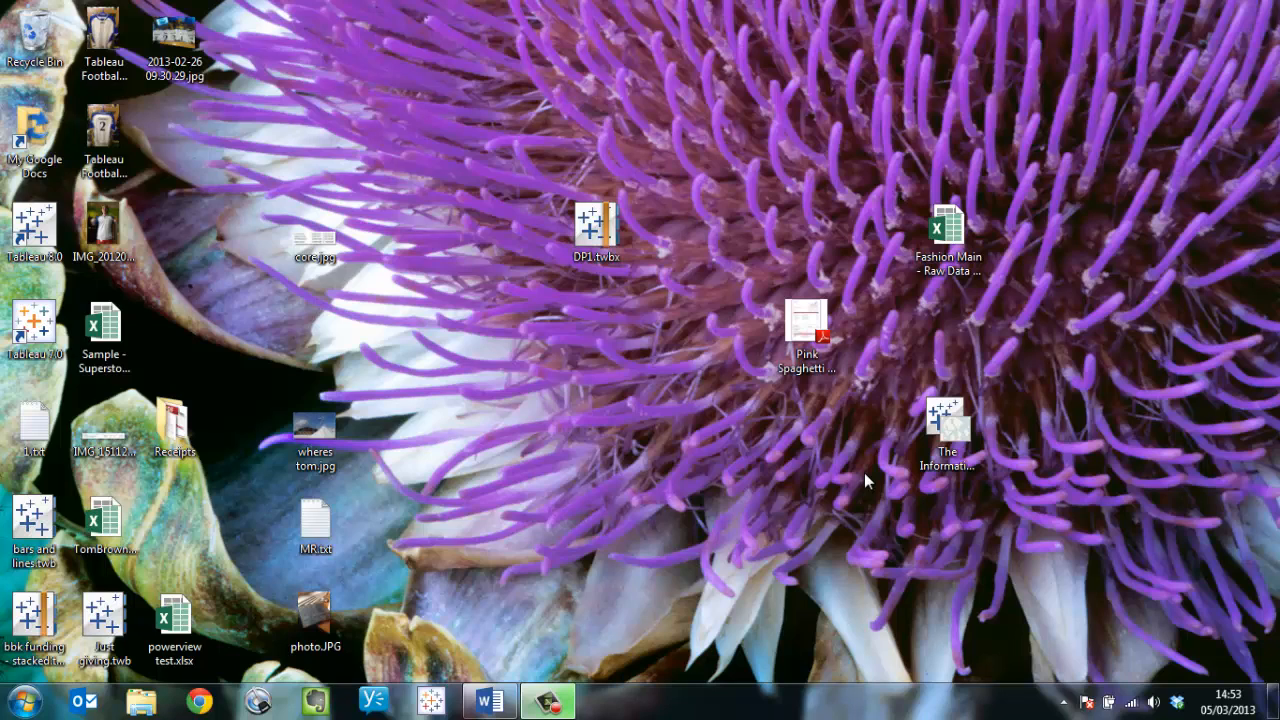
{"action": "mouse_move", "coordinate": [622, 404]}
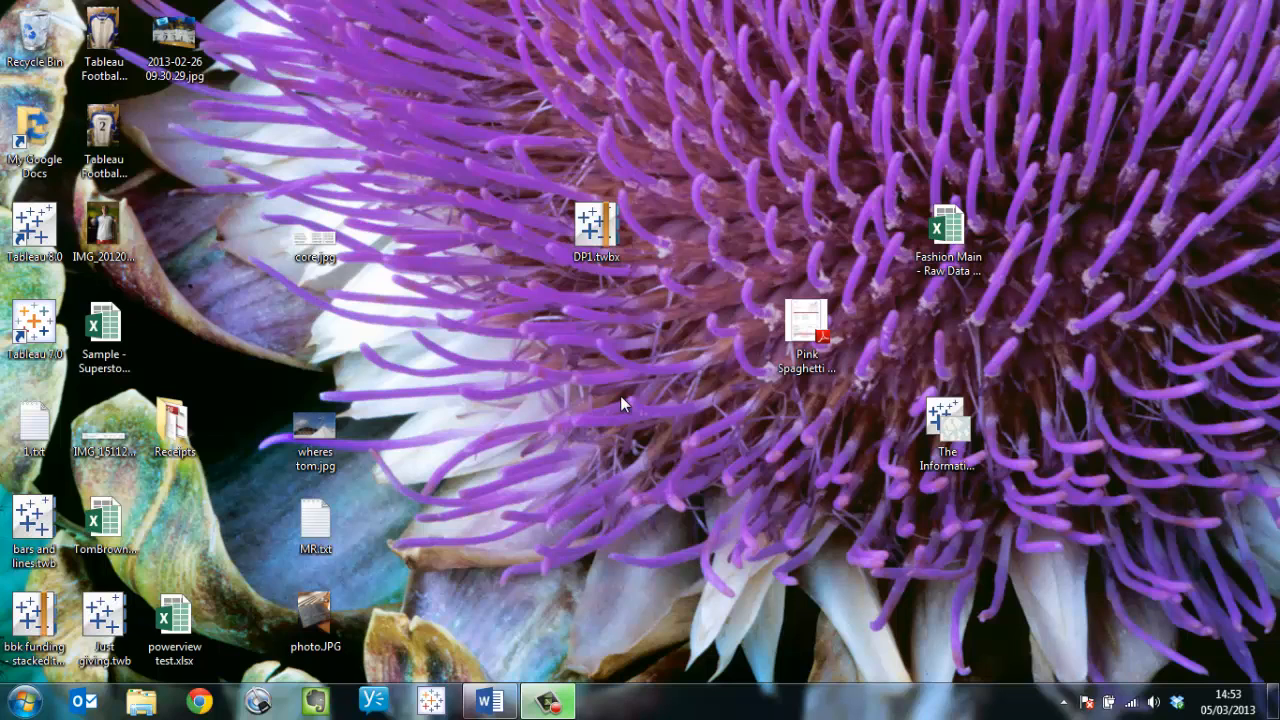
{"action": "mouse_move", "coordinate": [458, 290]}
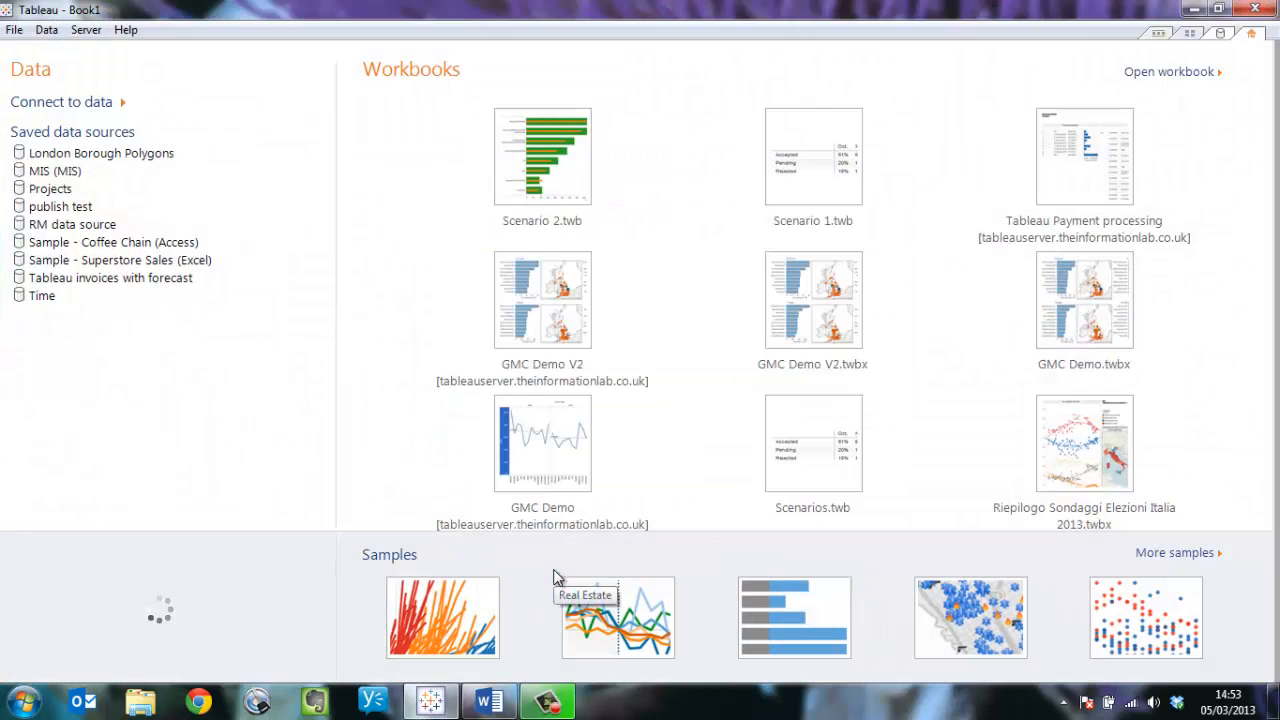
{"action": "mouse_move", "coordinate": [88, 112]}
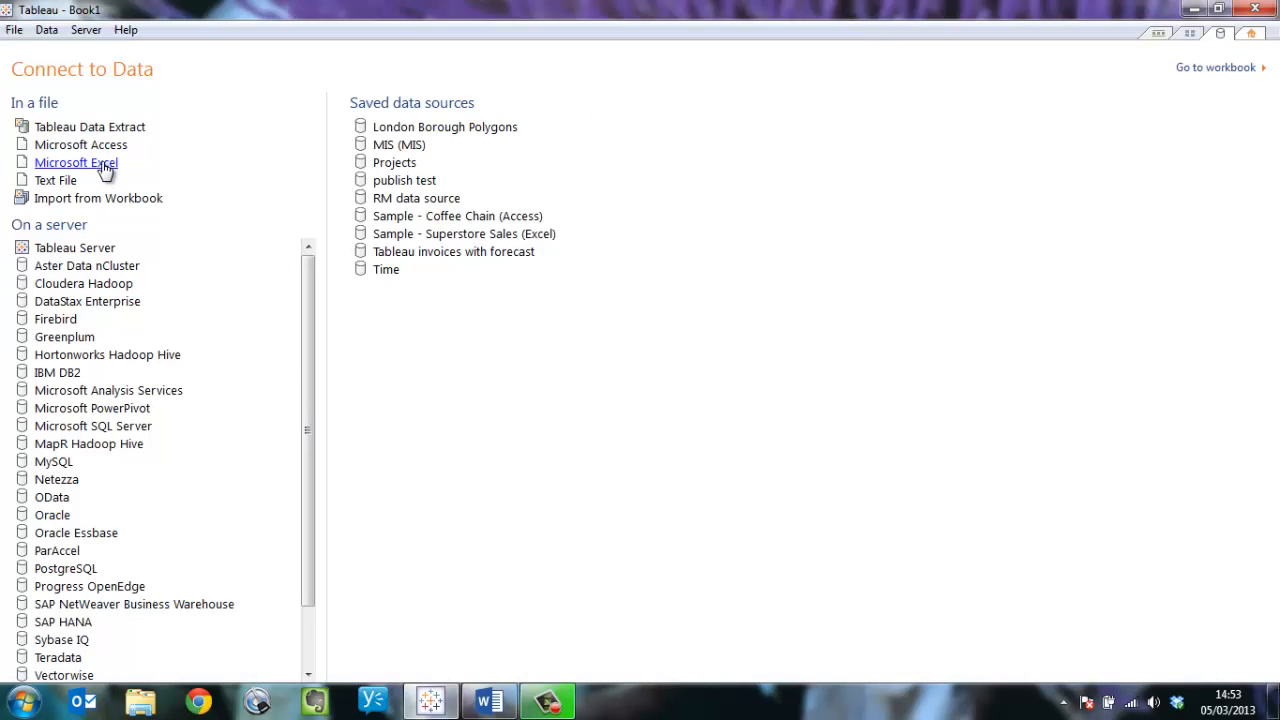
Connect to the Student Applications sheet of the Sample data V2.xlsx Excel workbook
{"action": "left_click", "coordinate": [76, 162]}
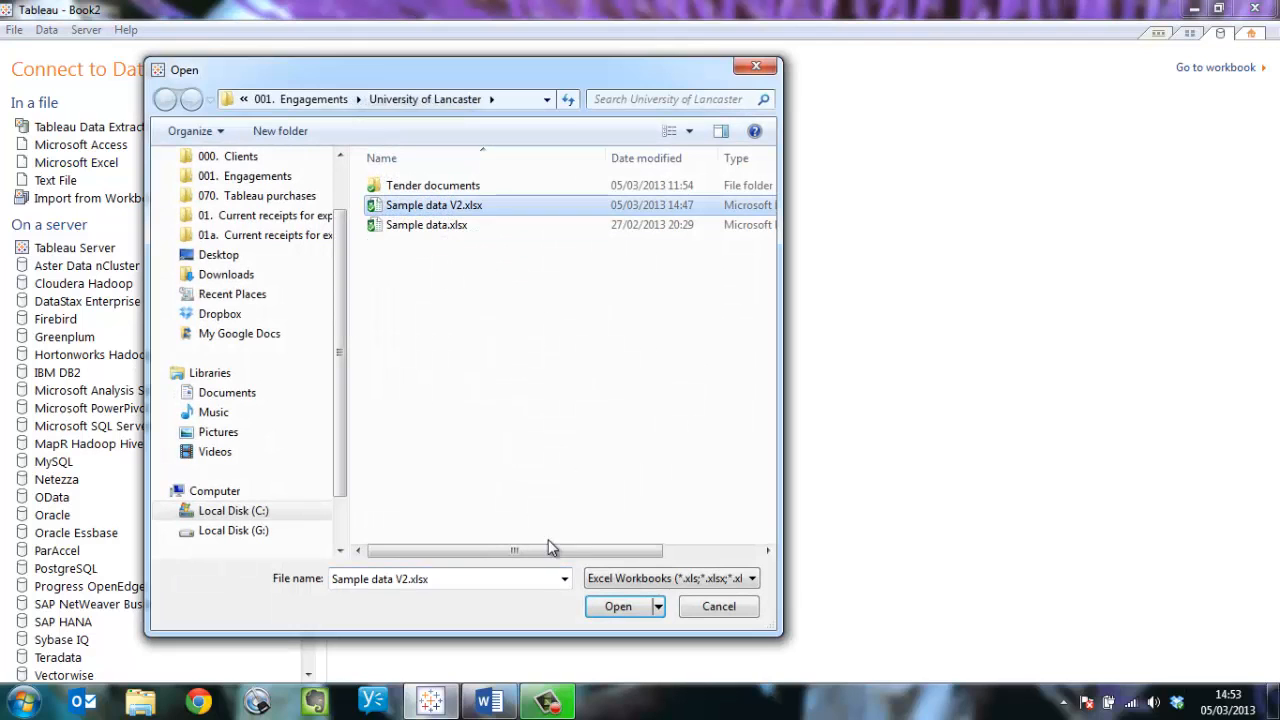
{"action": "left_click", "coordinate": [718, 606]}
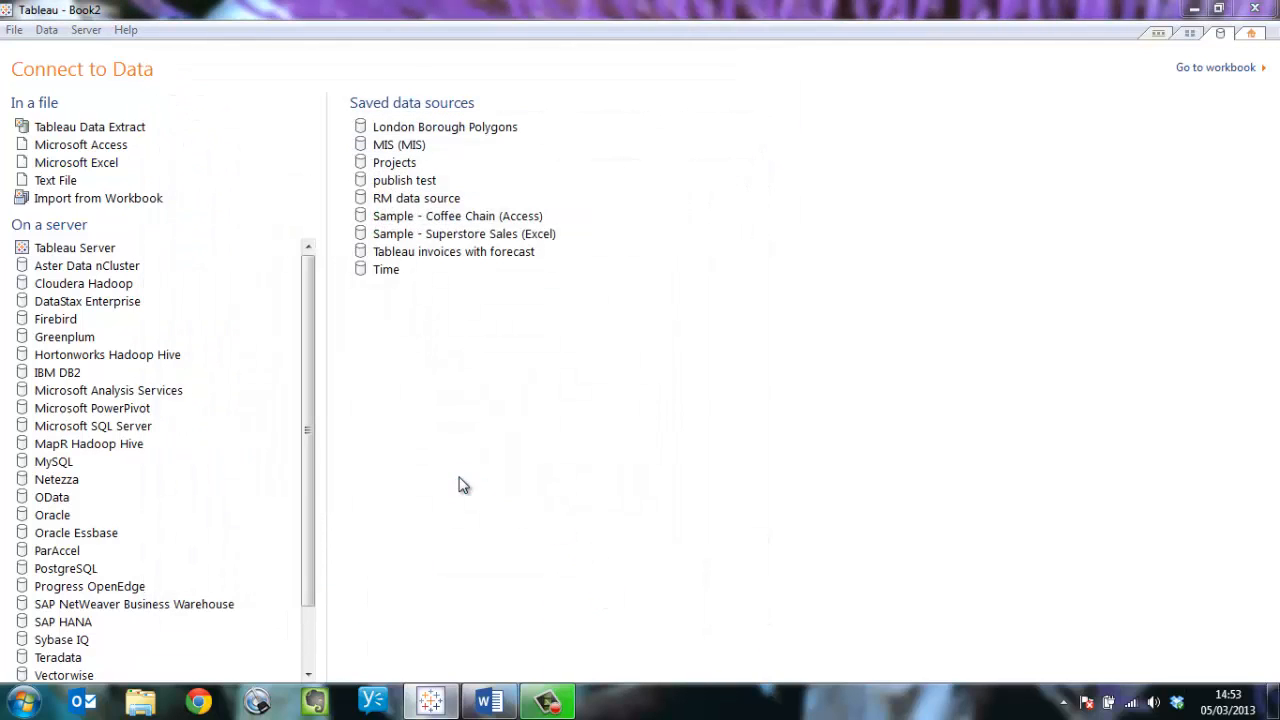
{"action": "left_click", "coordinate": [76, 162]}
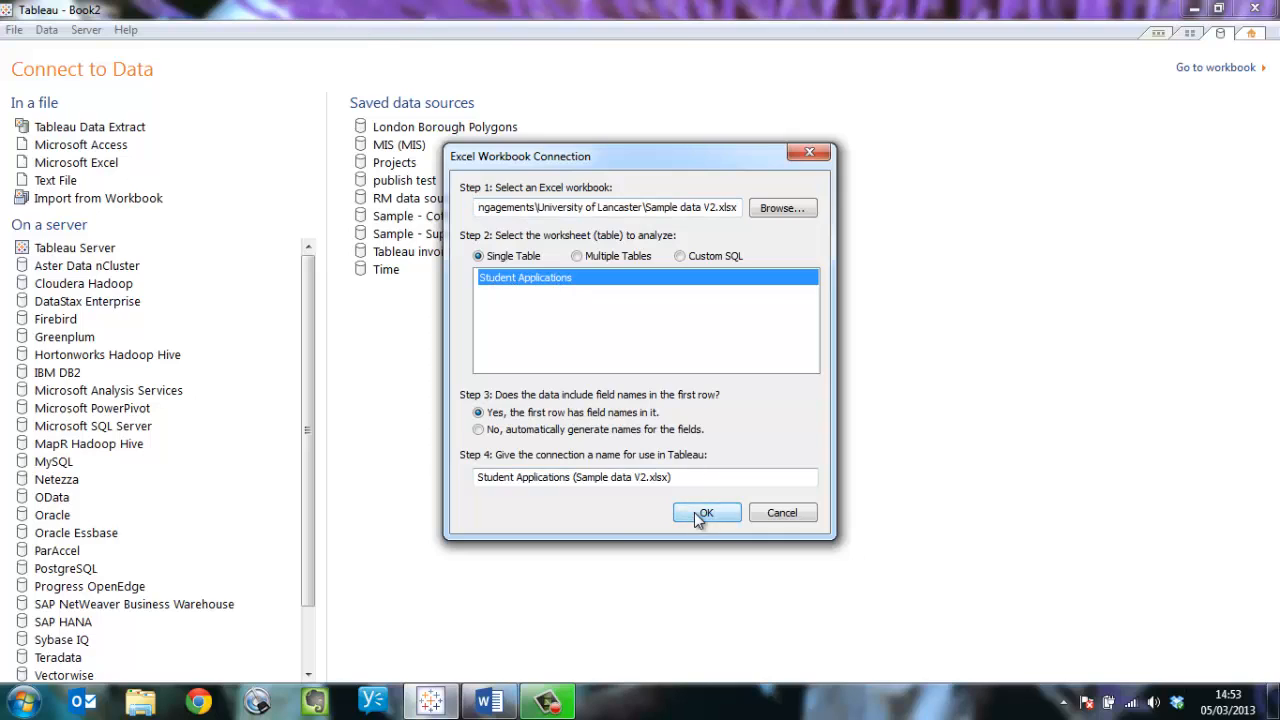
{"action": "left_click", "coordinate": [706, 512]}
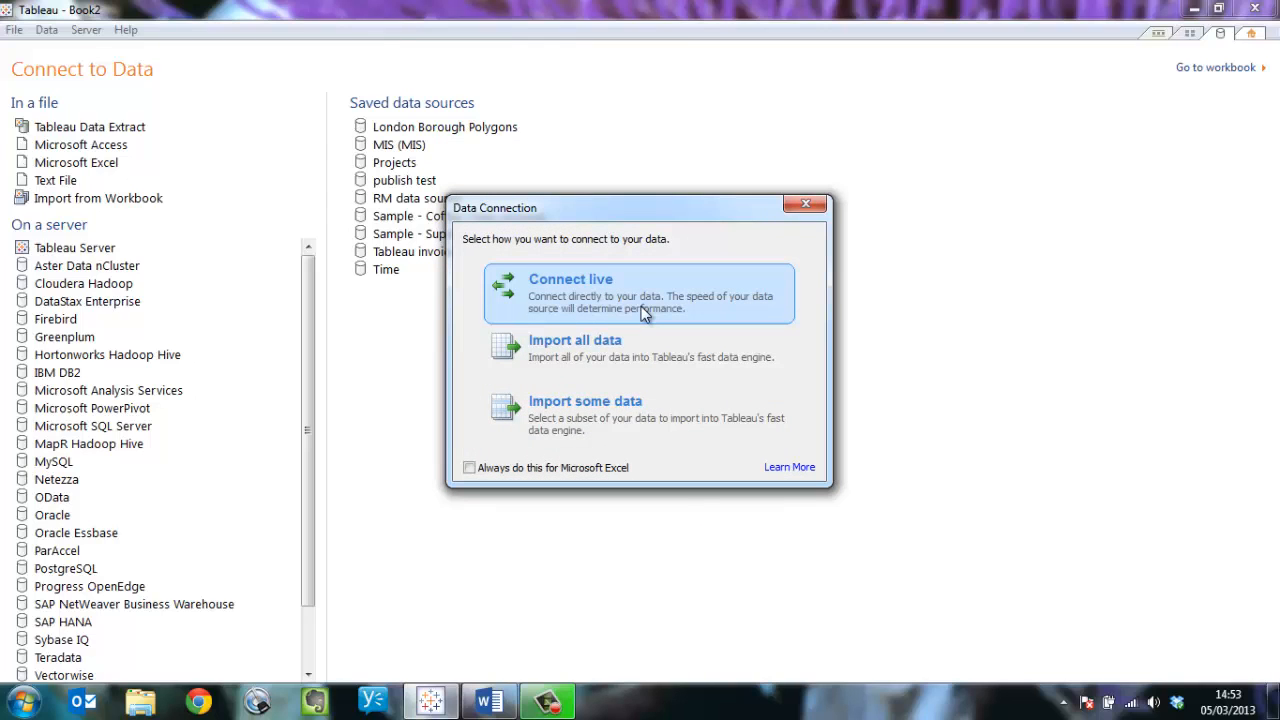
{"action": "mouse_move", "coordinate": [622, 300]}
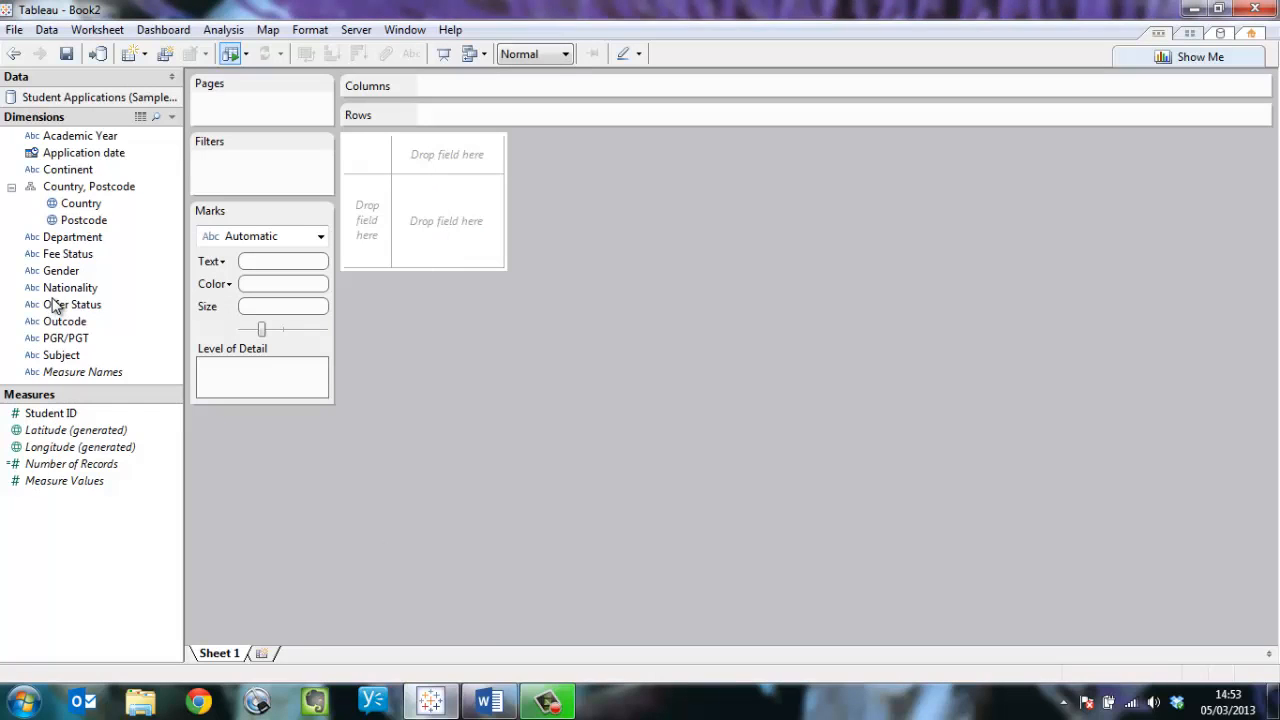
Convert Student ID from a measure to a dimension
{"action": "left_click", "coordinate": [52, 412]}
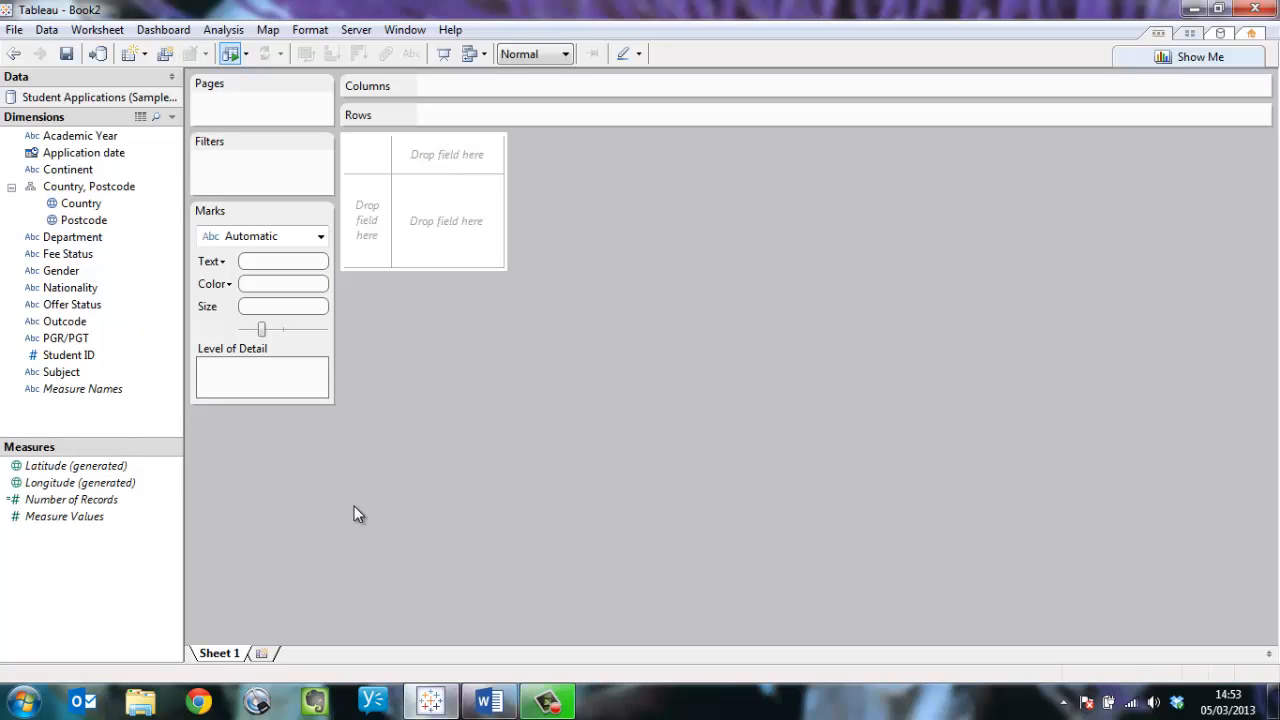
{"action": "mouse_move", "coordinate": [162, 210]}
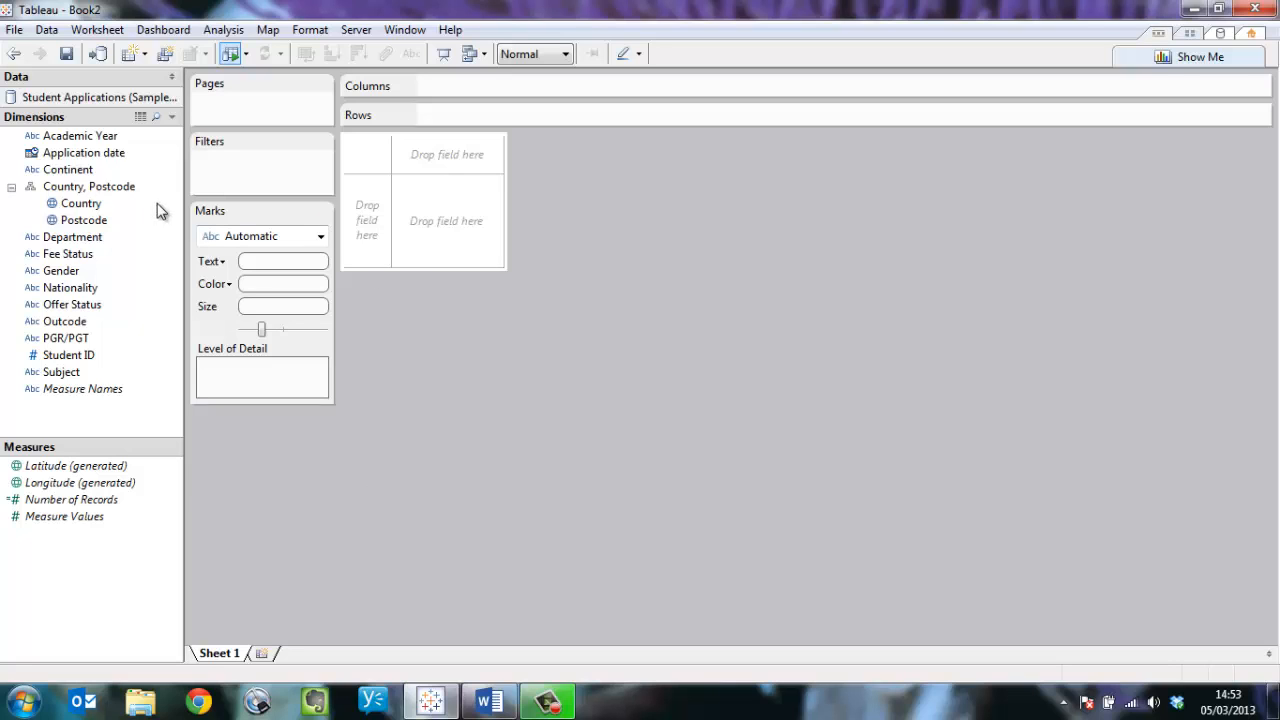
Lay out application year and month on Columns with Offer Status values on Rows
{"action": "left_click_drag", "start_coordinate": [84, 152], "coordinate": [504, 96]}
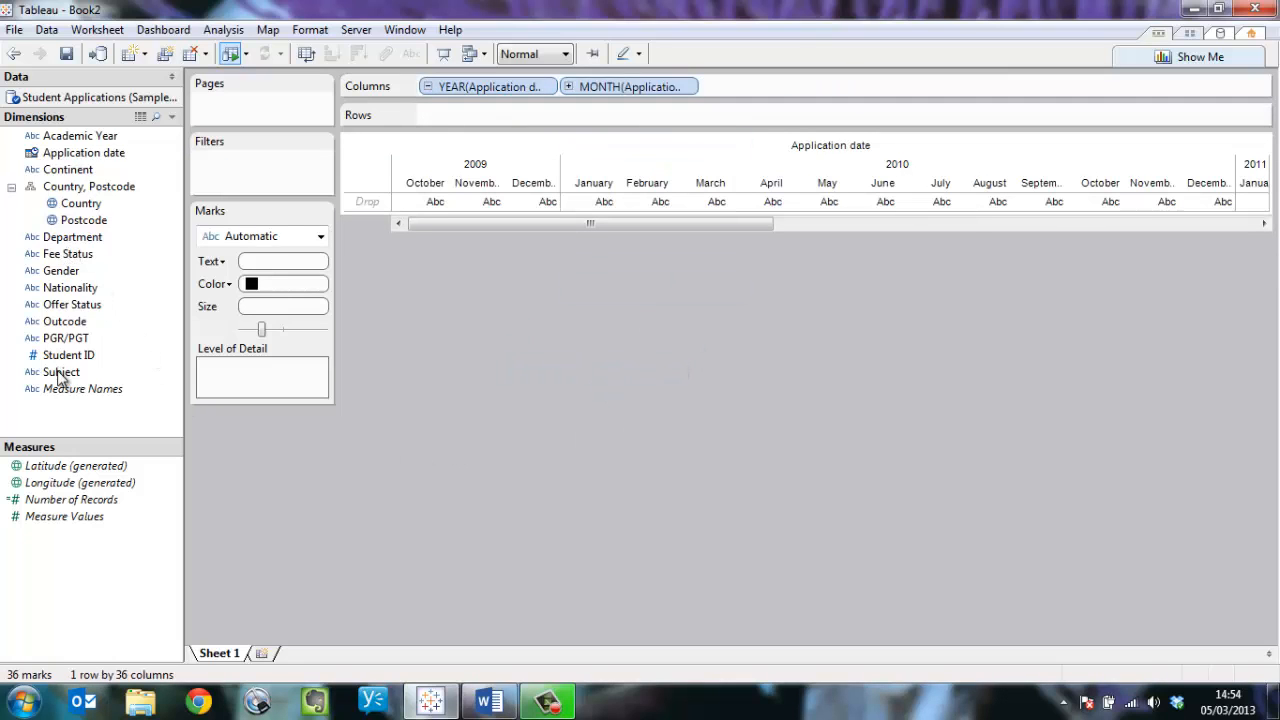
{"action": "left_click_drag", "start_coordinate": [70, 304], "coordinate": [468, 114]}
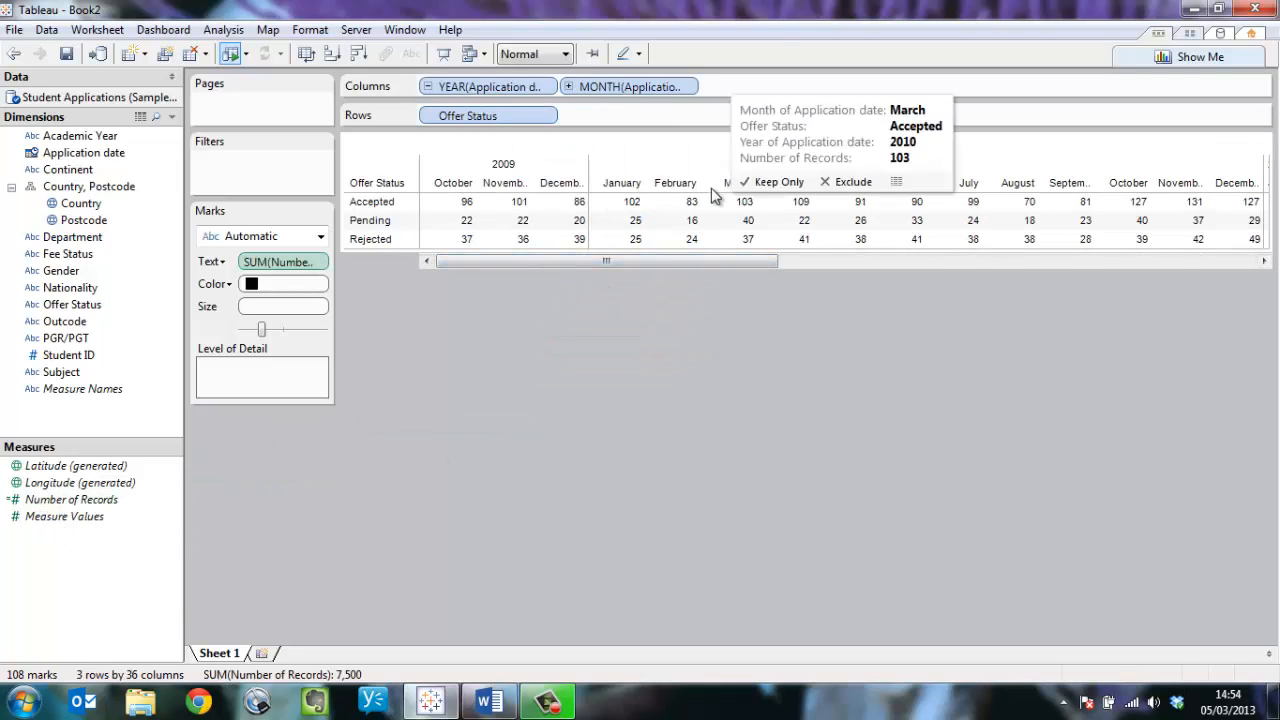
{"action": "mouse_move", "coordinate": [666, 348]}
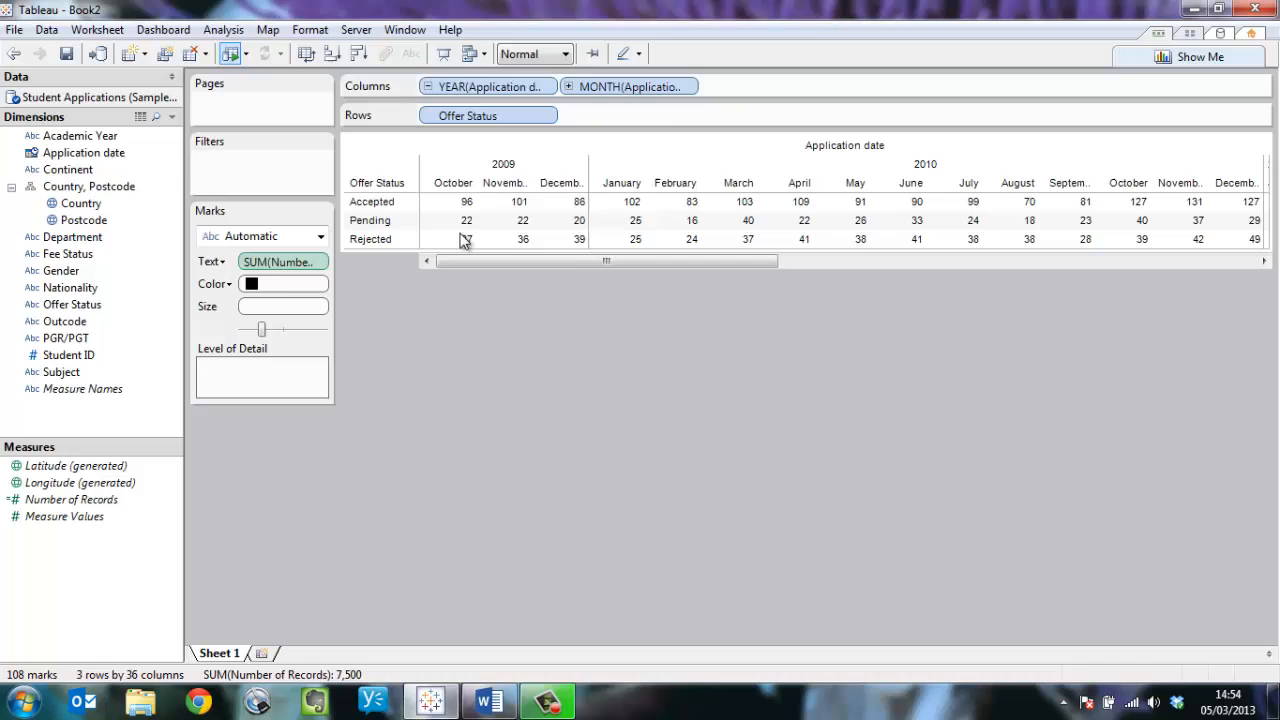
Show record counts as Percent of Total per month, formatted as percentages with one decimal
{"action": "right_click", "coordinate": [284, 260]}
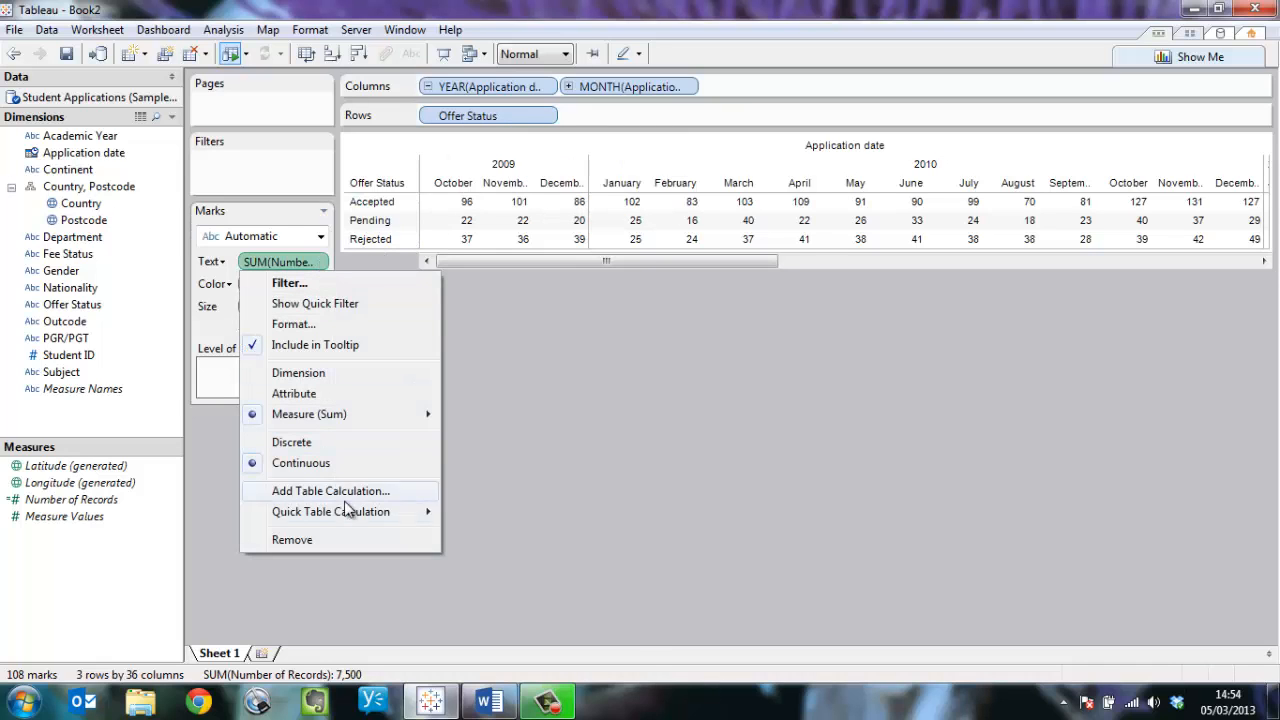
{"action": "left_click", "coordinate": [332, 512]}
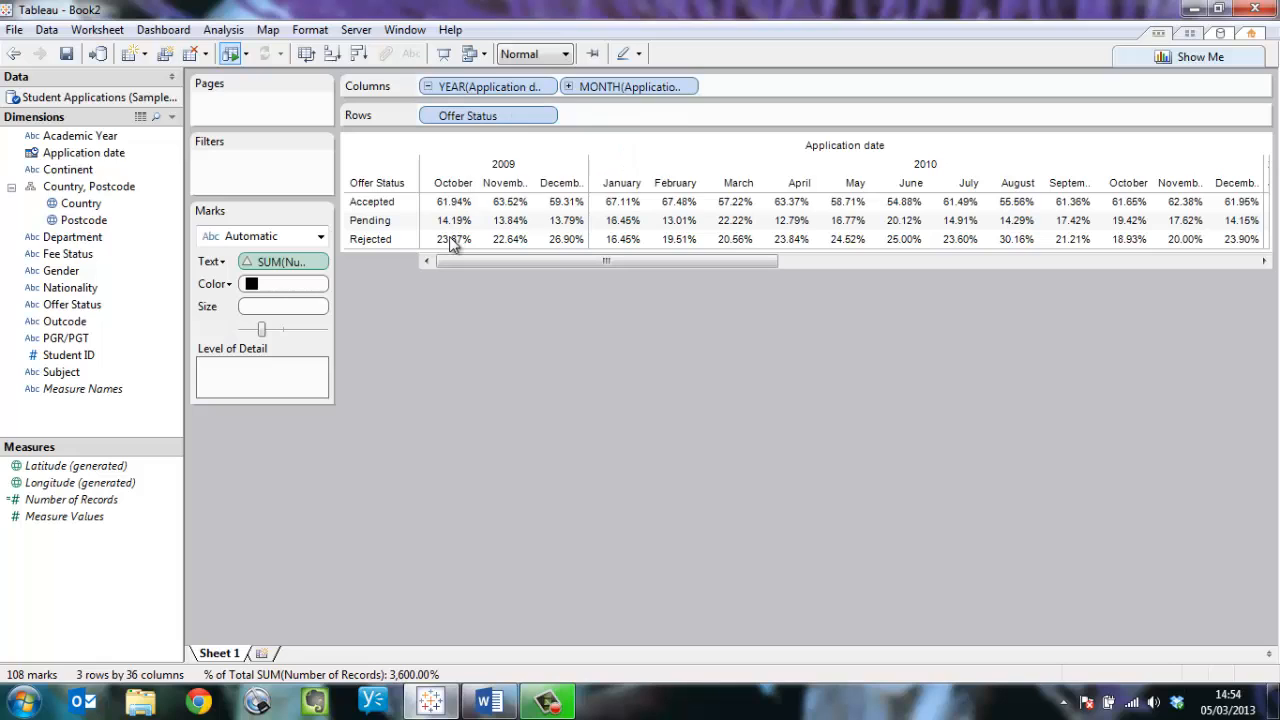
{"action": "mouse_move", "coordinate": [790, 364]}
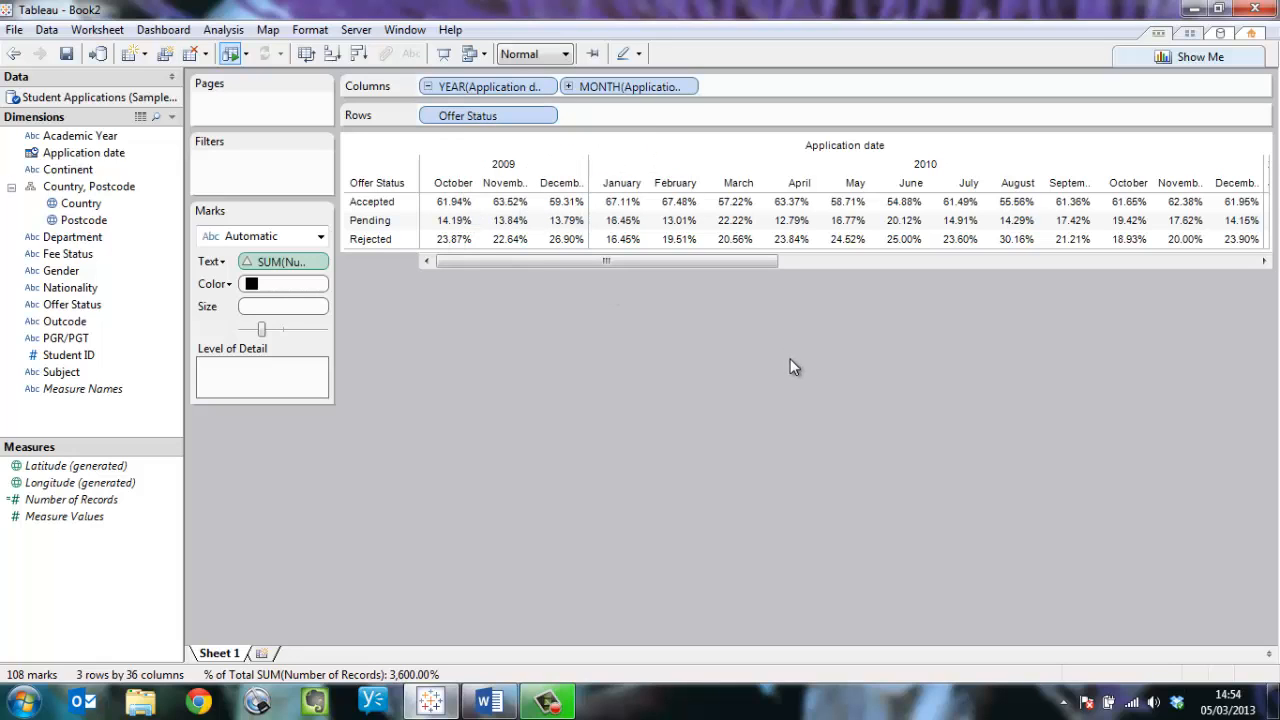
{"action": "mouse_move", "coordinate": [344, 270]}
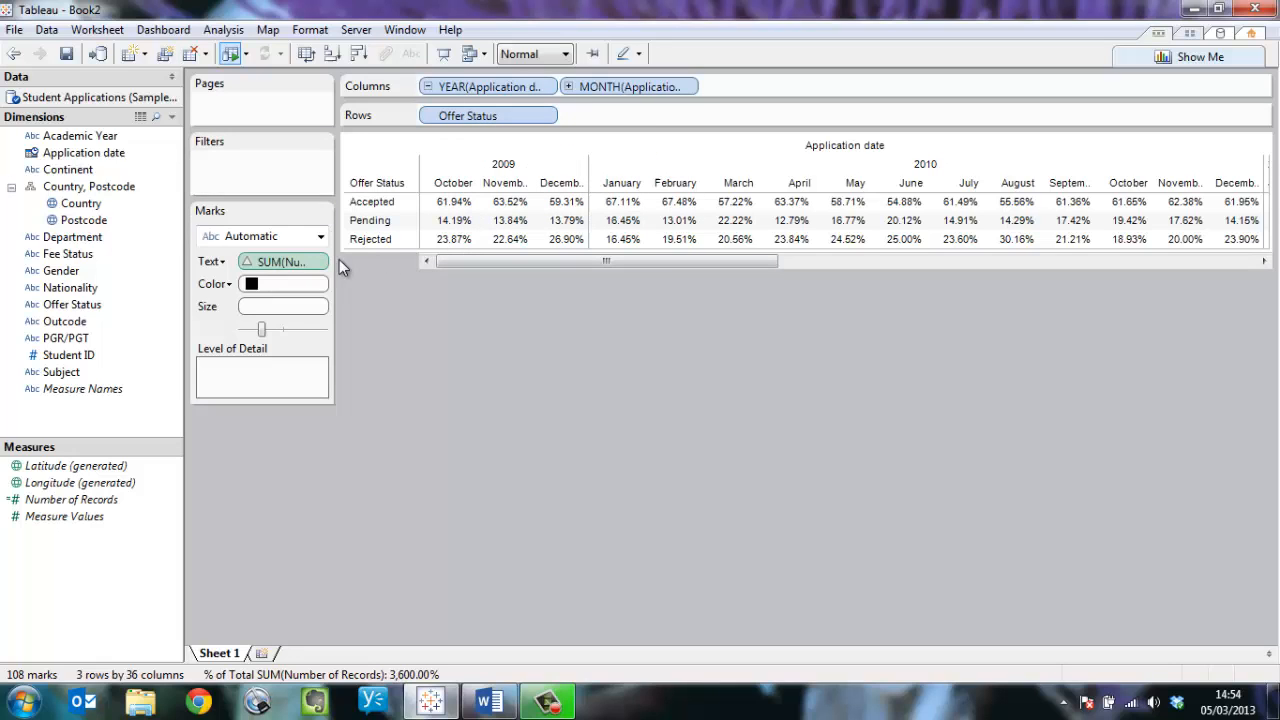
{"action": "right_click", "coordinate": [284, 260]}
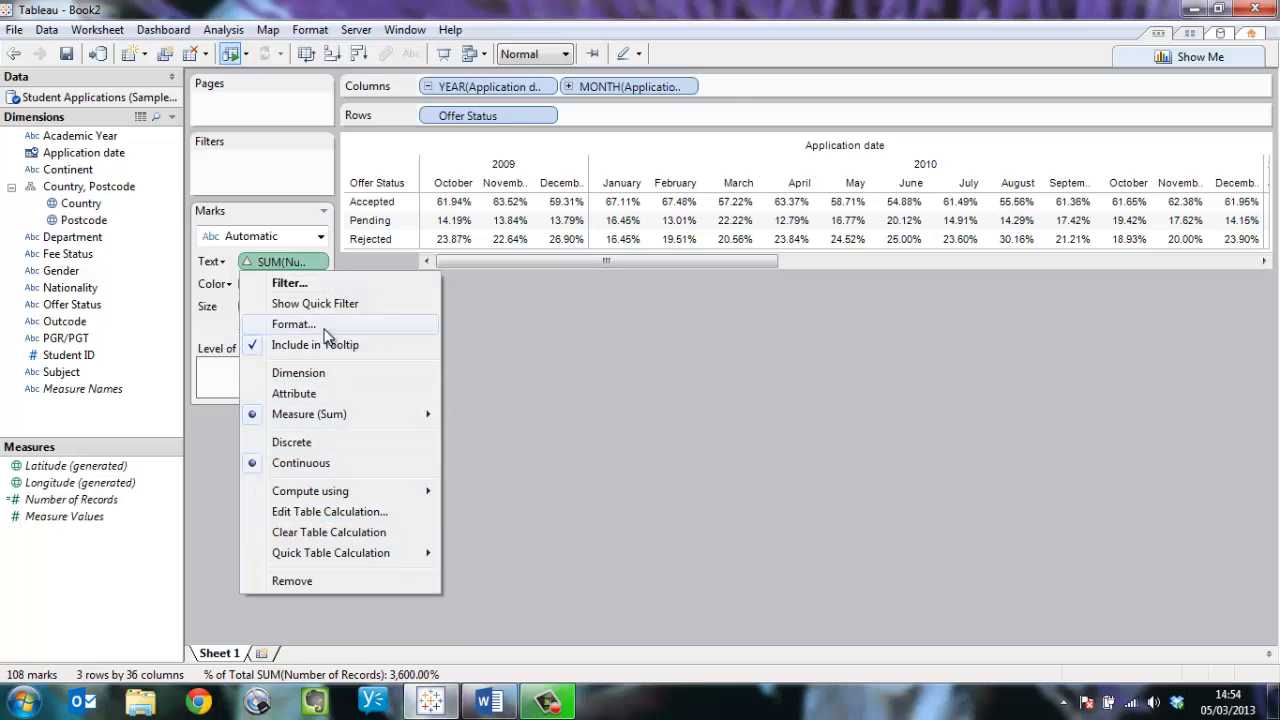
{"action": "left_click", "coordinate": [292, 324]}
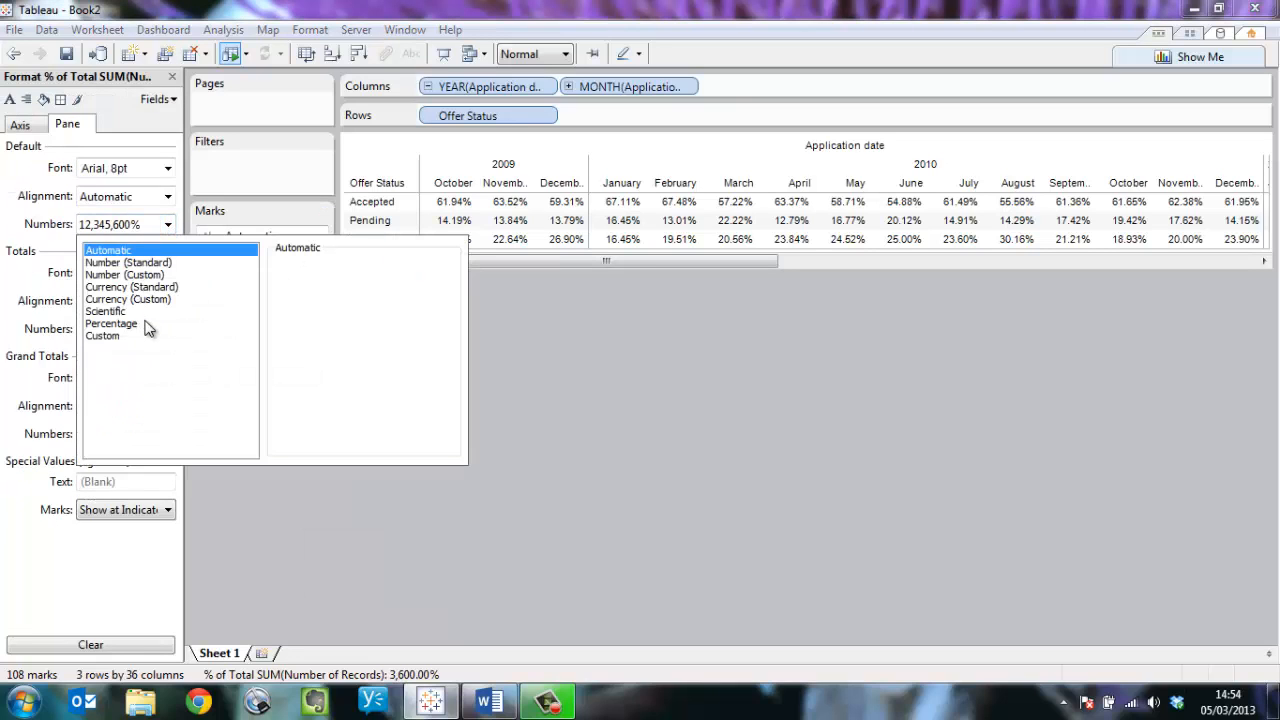
{"action": "left_click", "coordinate": [112, 324]}
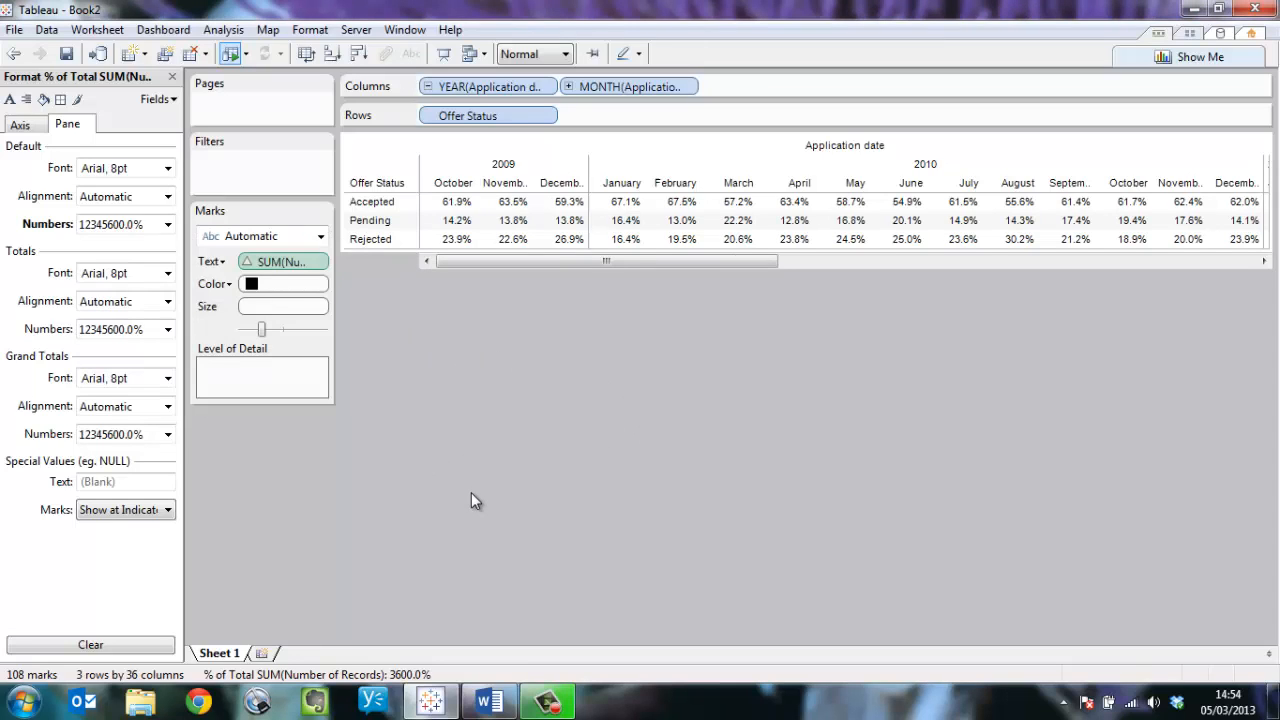
Duplicate the crosstab sheet and turn its percentages into monthly bars per Offer Status
{"action": "right_click", "coordinate": [218, 652]}
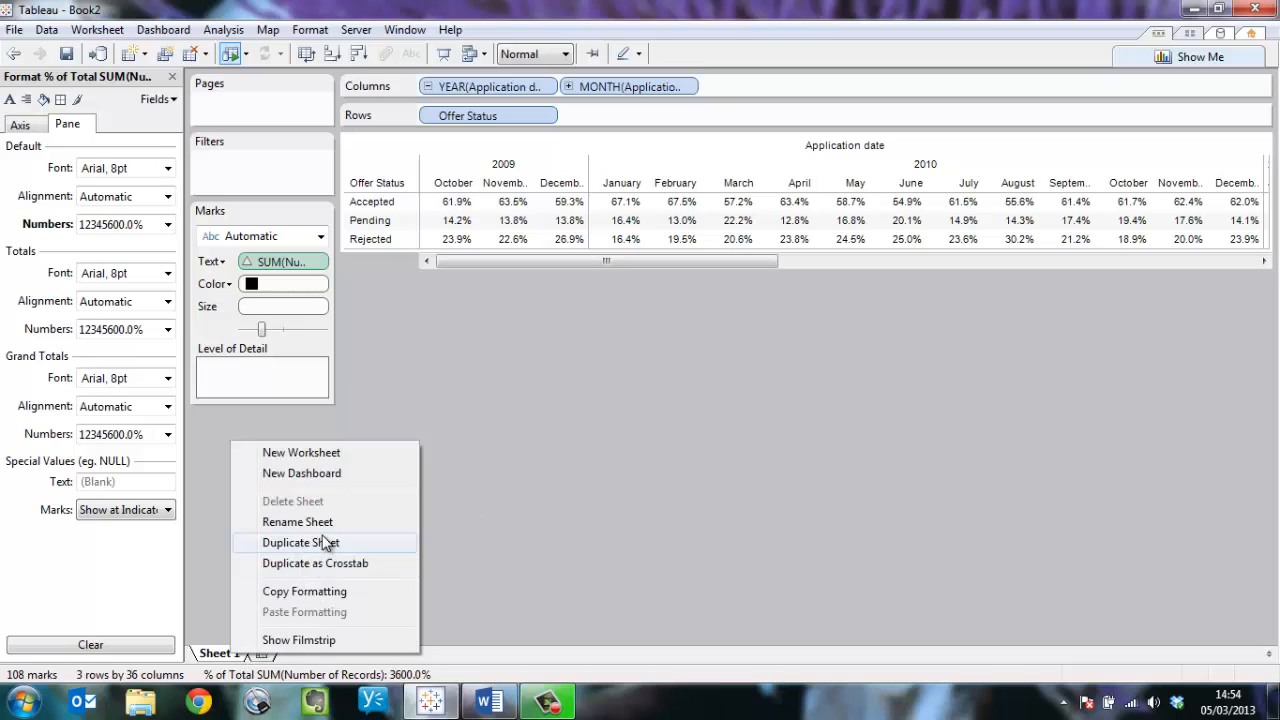
{"action": "left_click", "coordinate": [300, 542]}
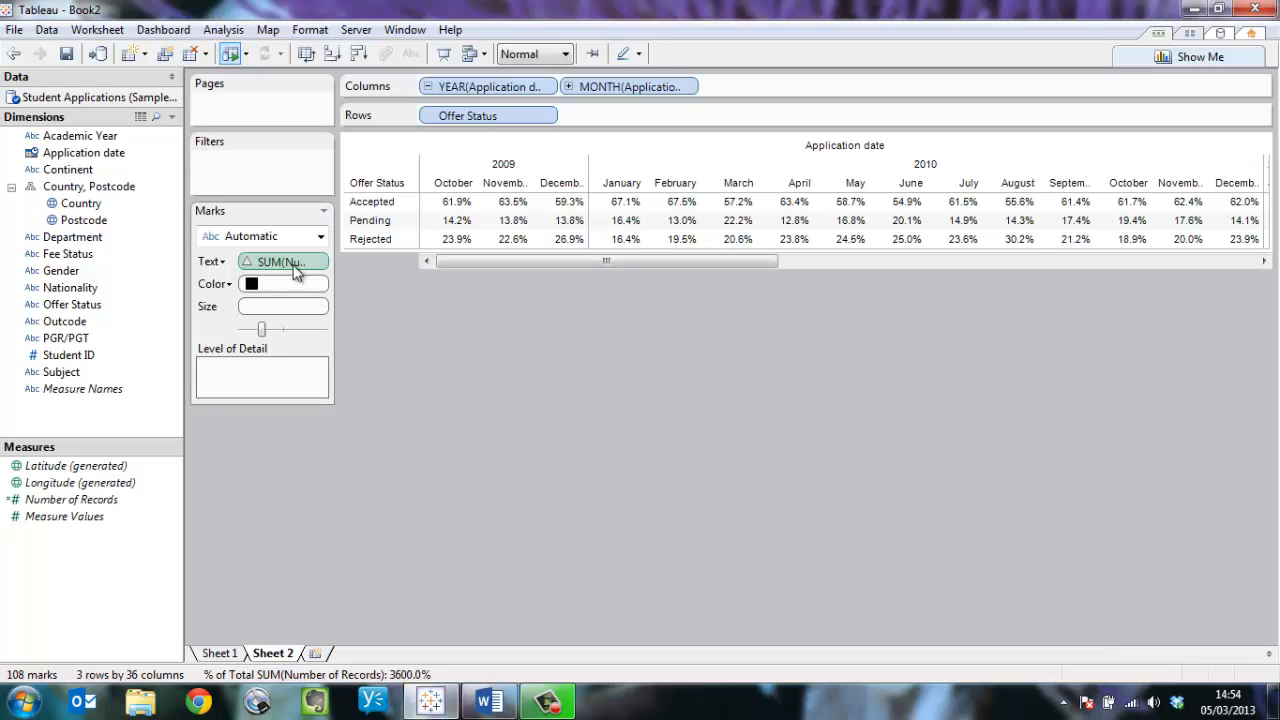
{"action": "left_click_drag", "start_coordinate": [284, 260], "coordinate": [616, 112]}
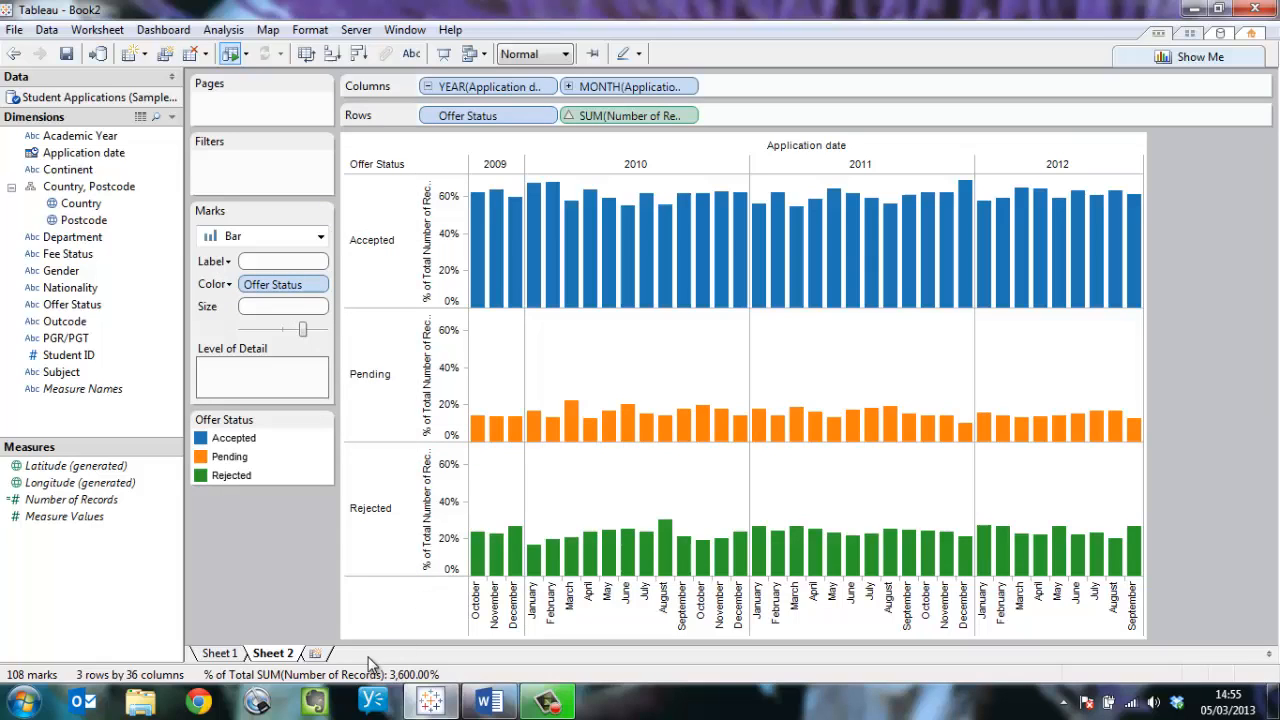
{"action": "mouse_move", "coordinate": [292, 636]}
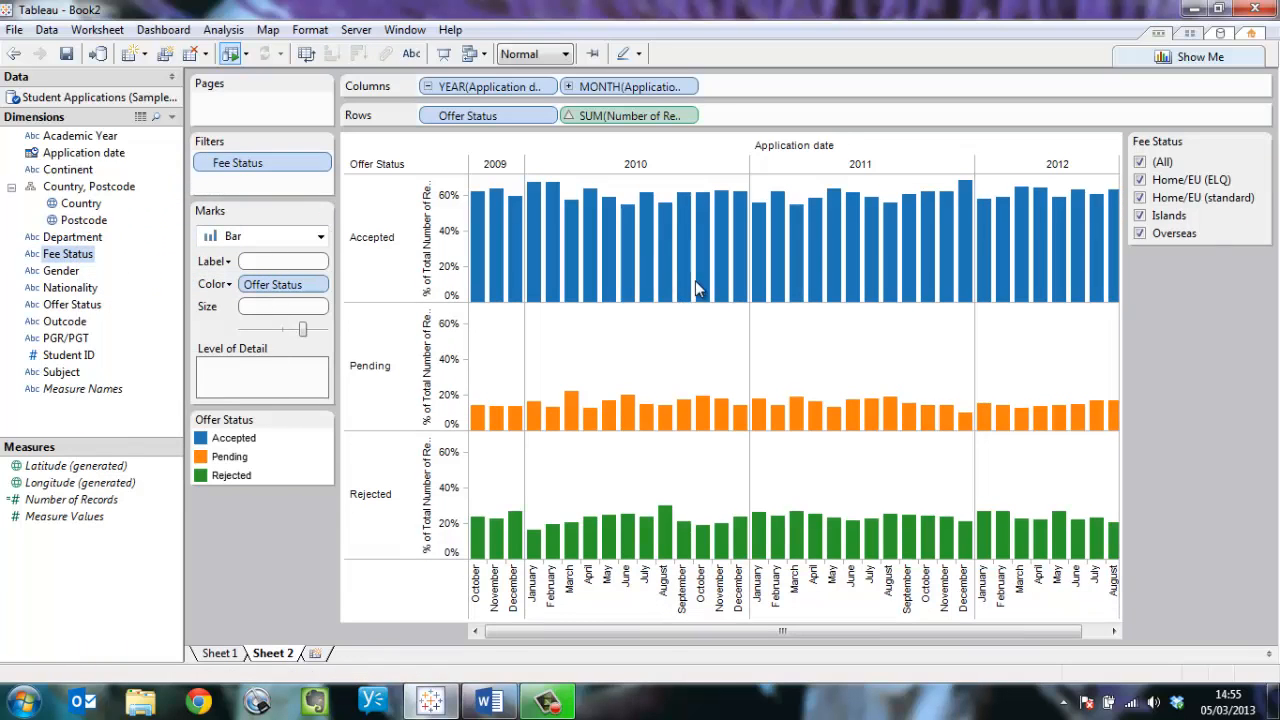
Add quick filters for Gender and Nationality to the bar chart sheet
{"action": "right_click", "coordinate": [66, 252]}
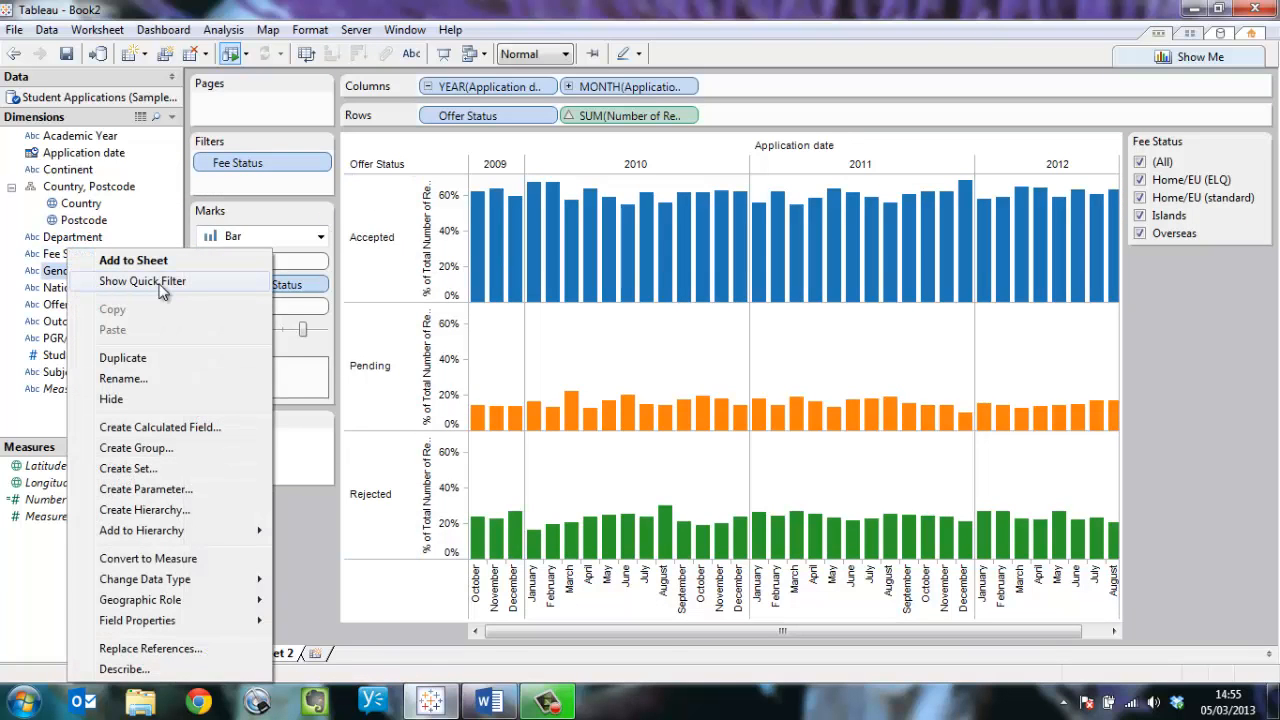
{"action": "left_click", "coordinate": [142, 280]}
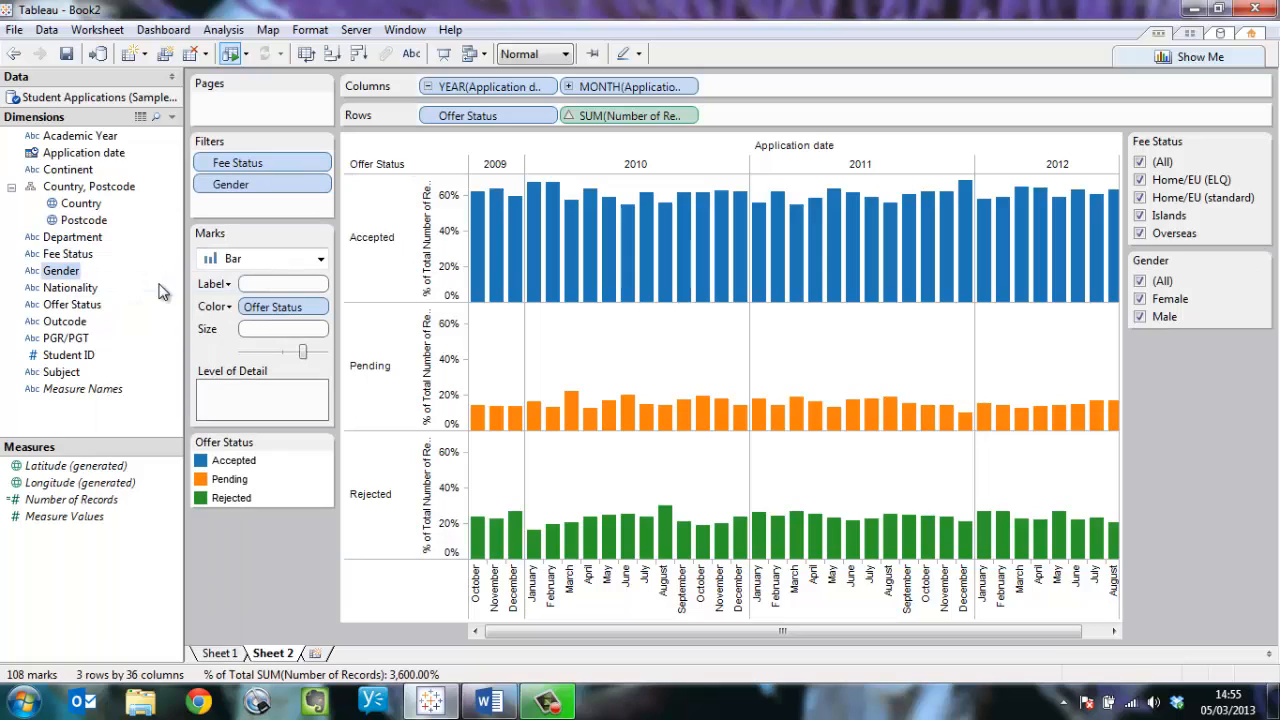
{"action": "mouse_move", "coordinate": [70, 340]}
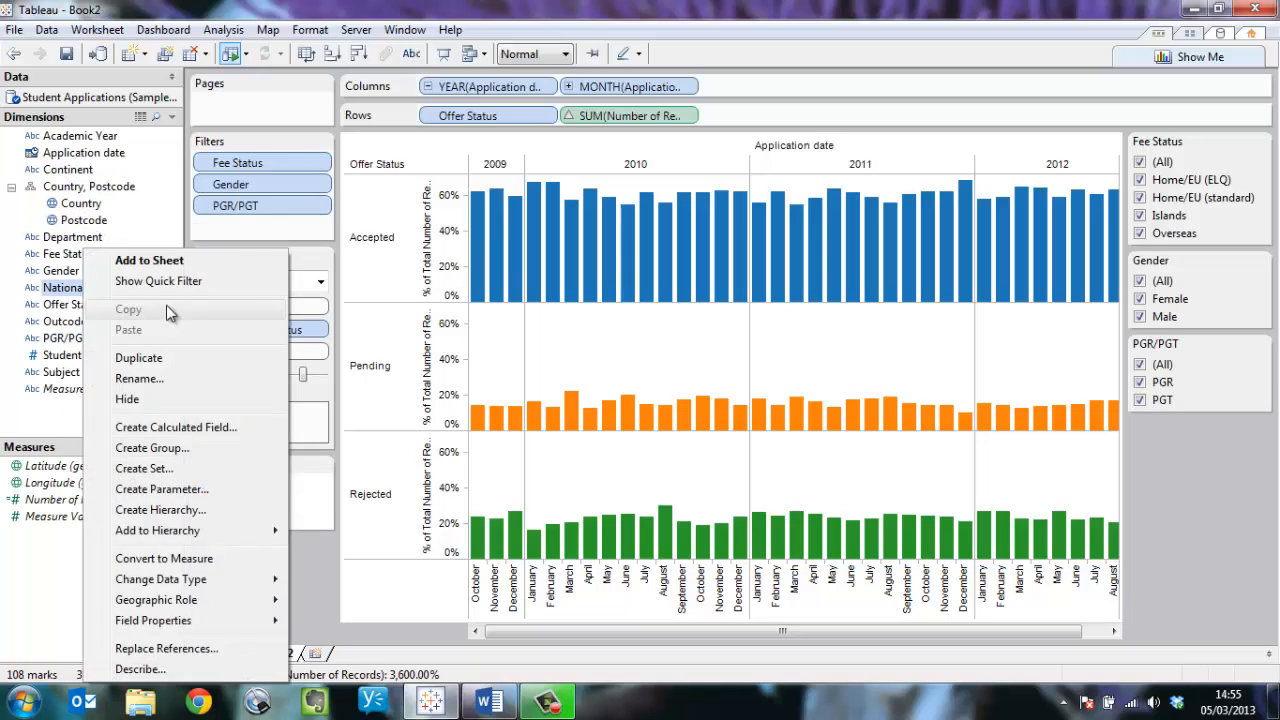
{"action": "left_click", "coordinate": [158, 280]}
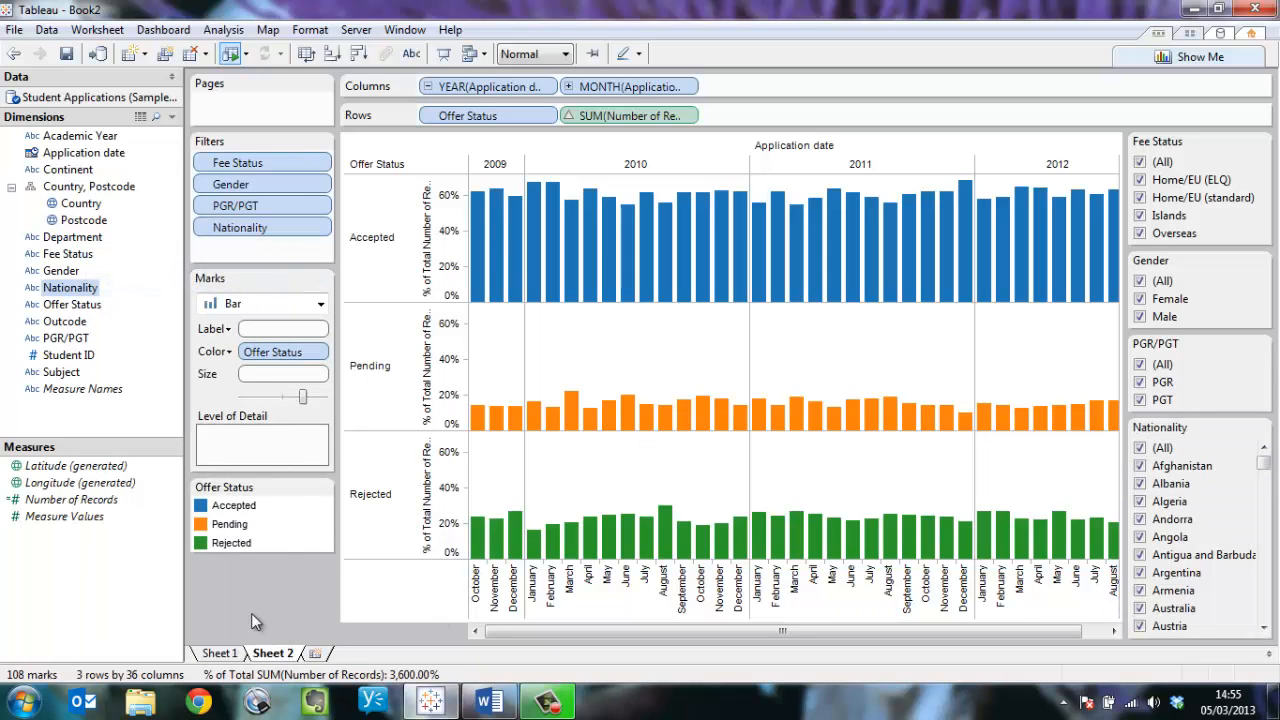
{"action": "mouse_move", "coordinate": [248, 610]}
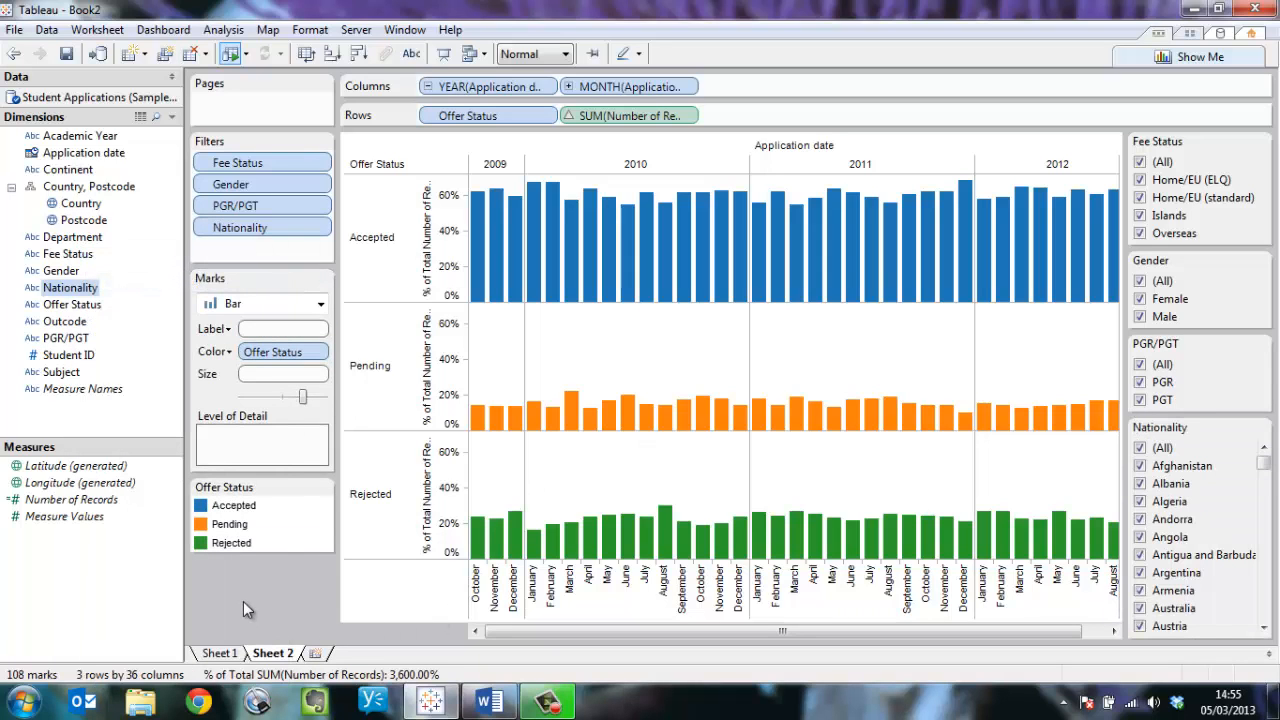
{"action": "mouse_move", "coordinate": [360, 662]}
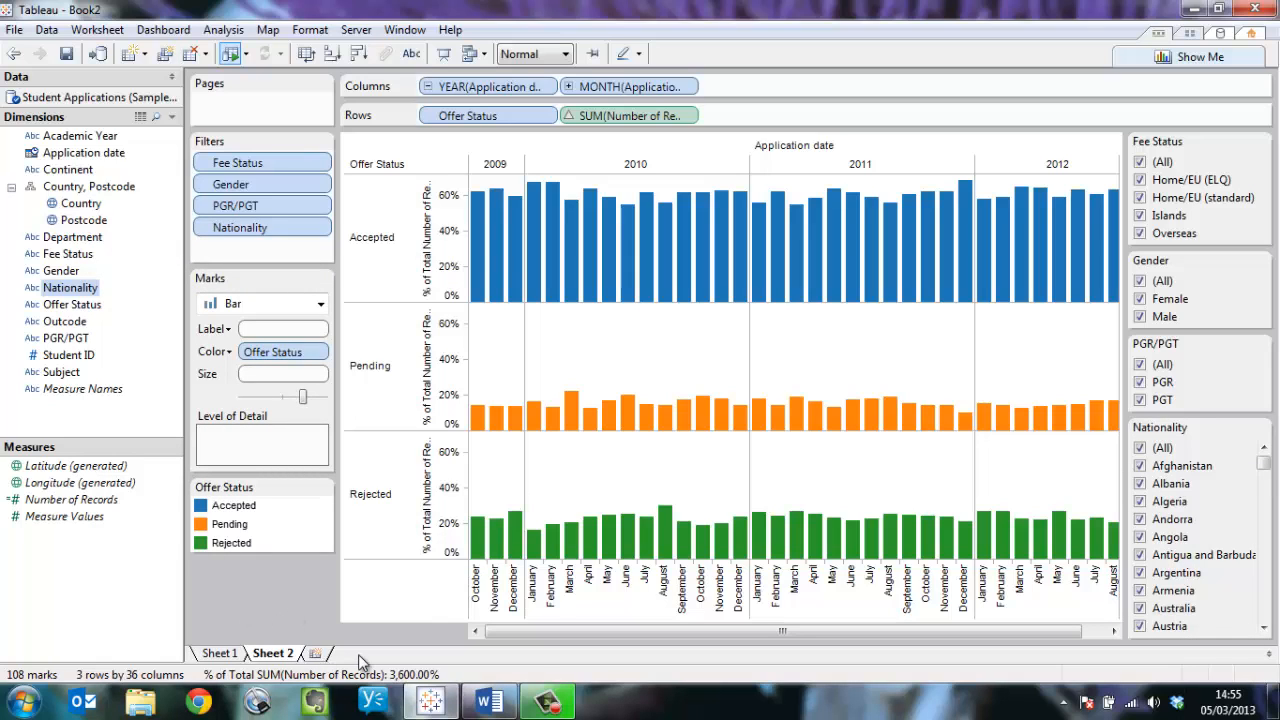
Create a new dashboard combining the bar chart sheet above the crosstab sheet
{"action": "right_click", "coordinate": [272, 652]}
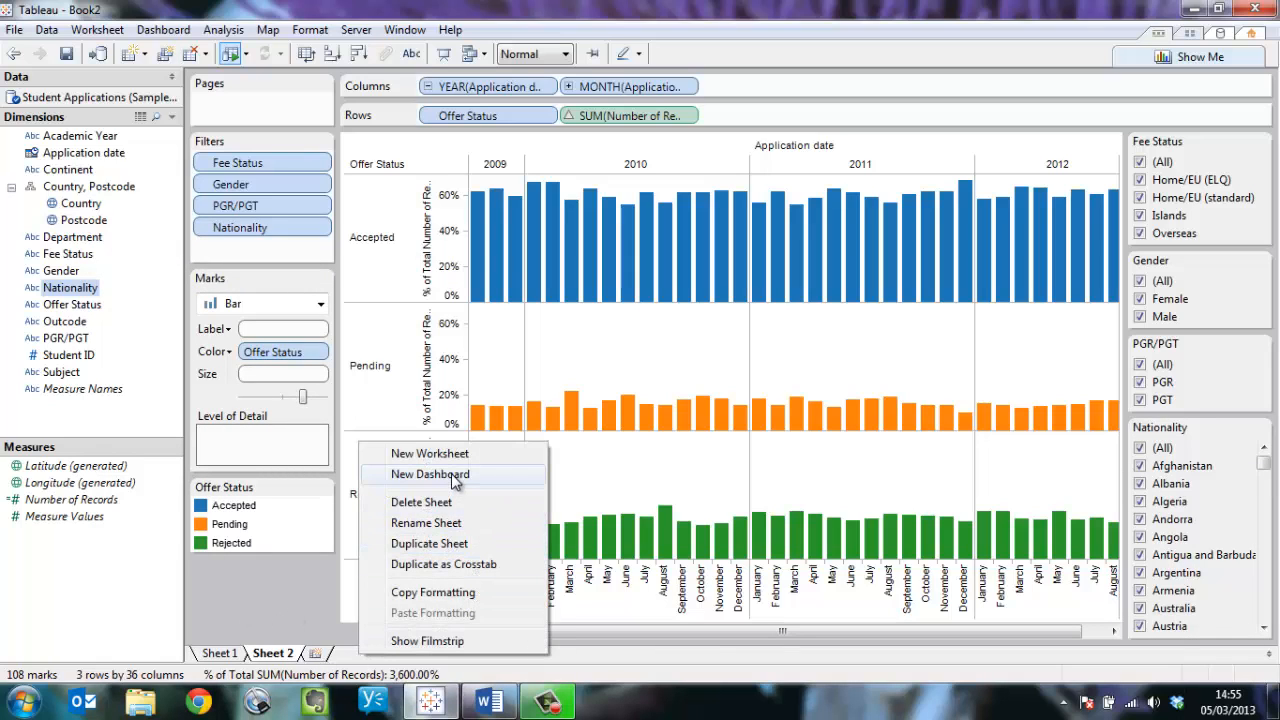
{"action": "left_click", "coordinate": [430, 474]}
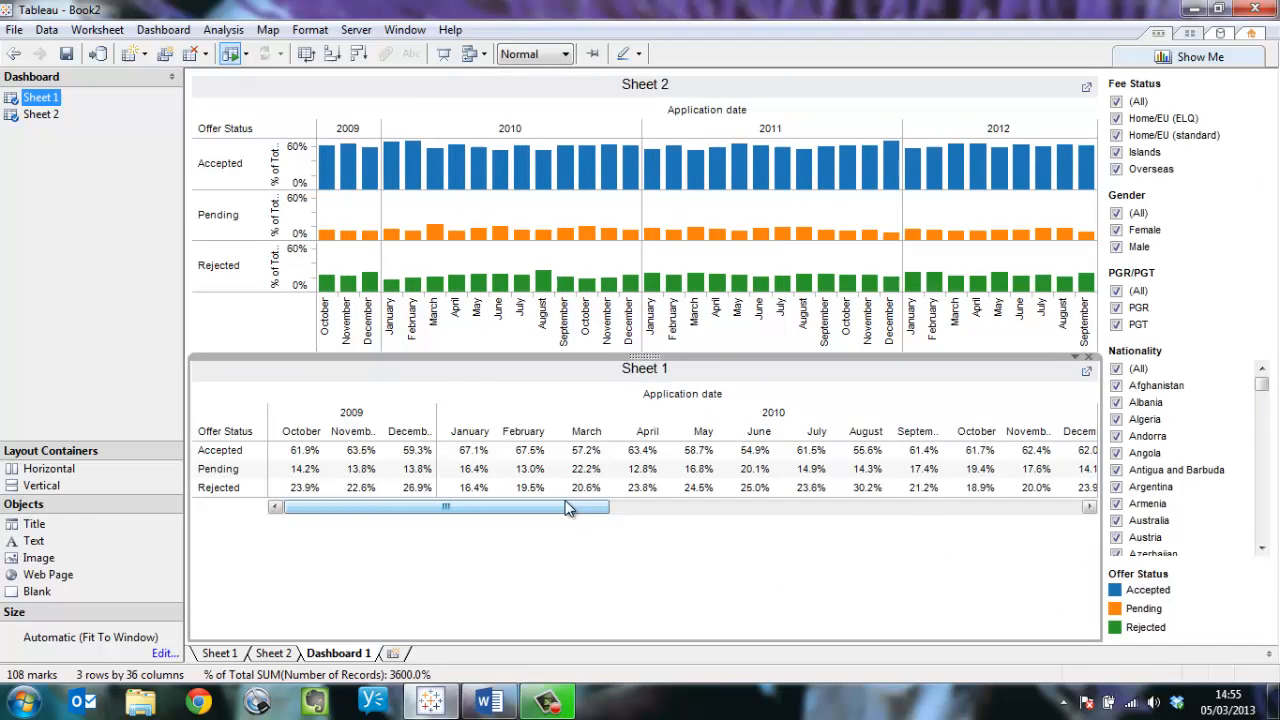
Fit both dashboard sheets to Entire View and keep only the 2010 and 2011 data
{"action": "left_click", "coordinate": [572, 54]}
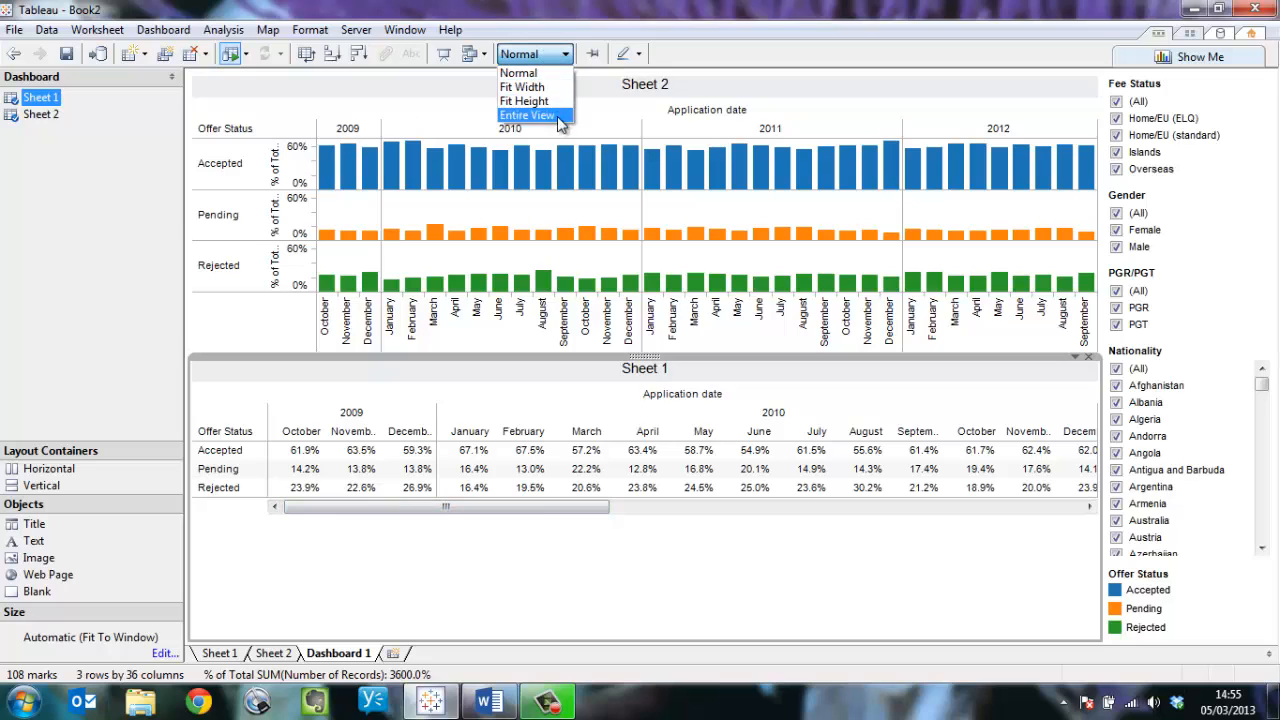
{"action": "left_click", "coordinate": [528, 114]}
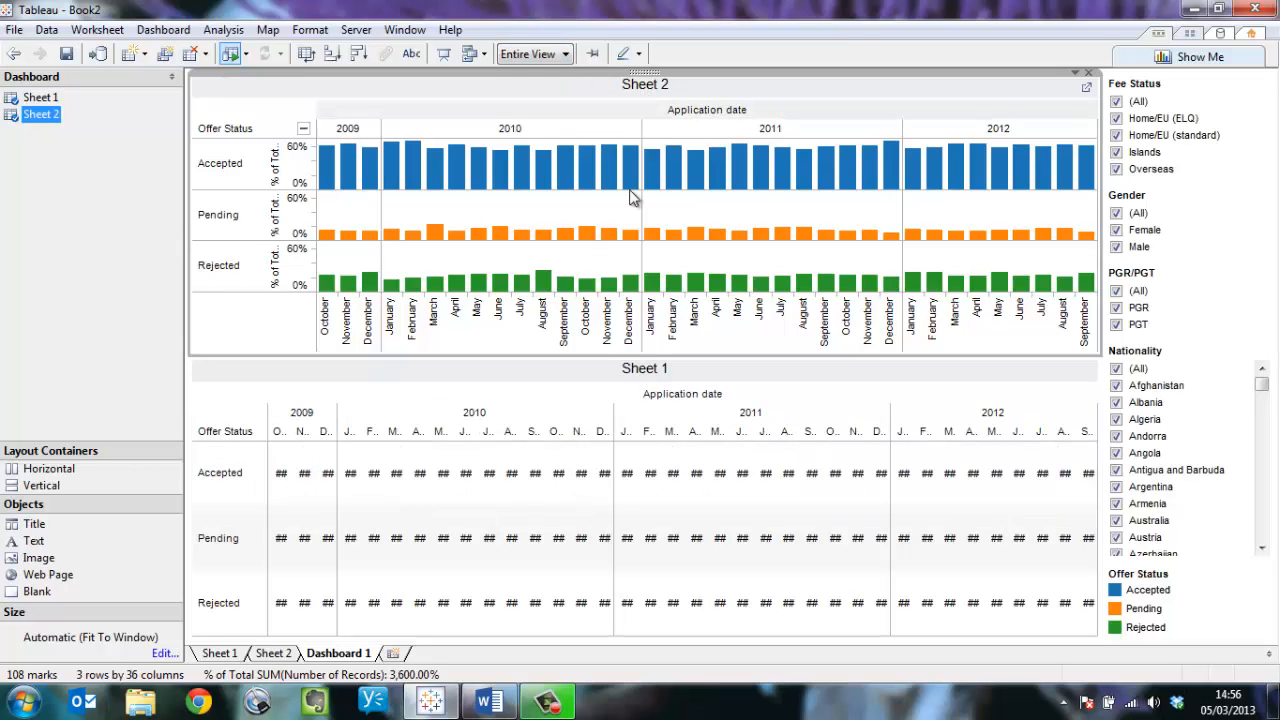
{"action": "left_click", "coordinate": [532, 52]}
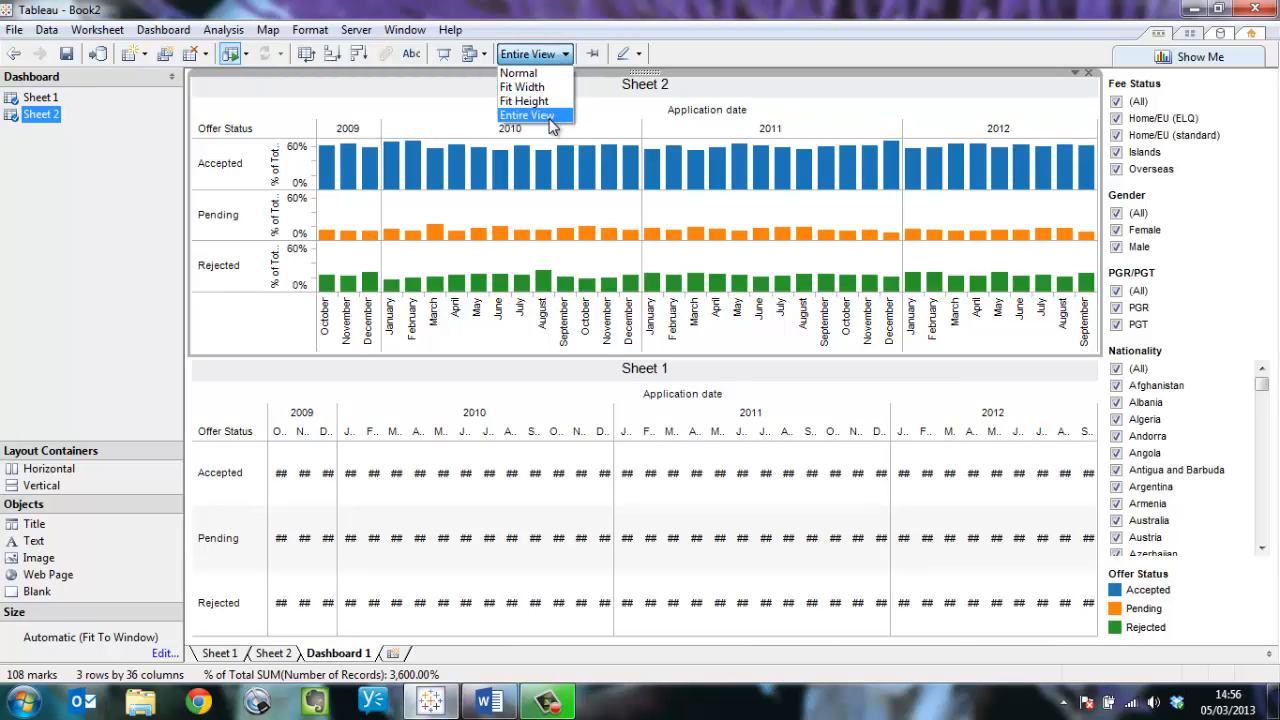
{"action": "left_click", "coordinate": [528, 114]}
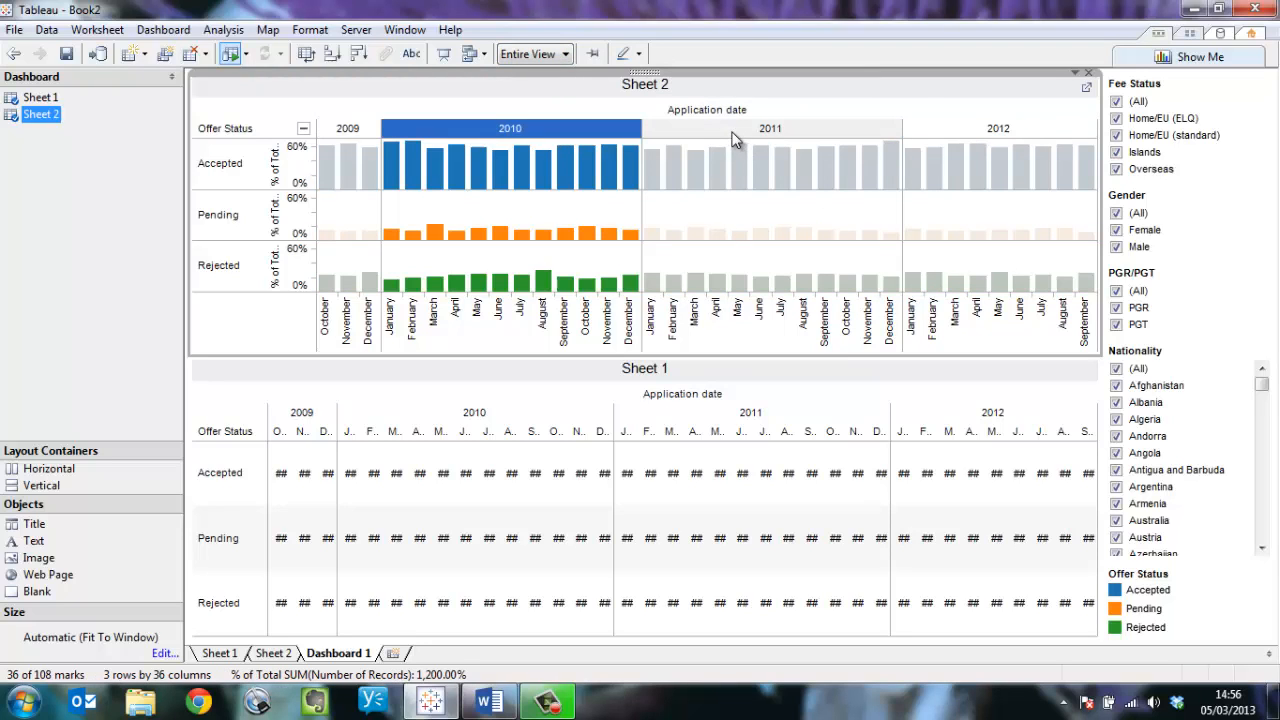
{"action": "left_click", "coordinate": [770, 128]}
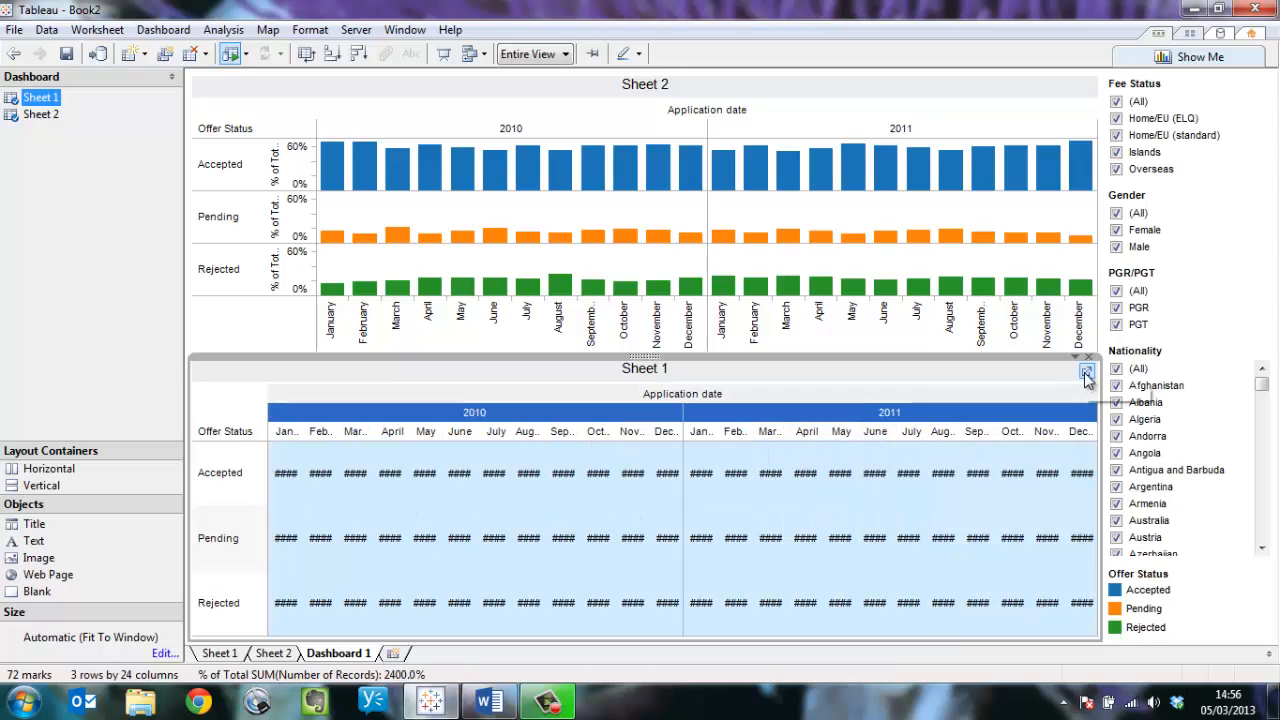
Format the Sheet 1 crosstab percentages with 0 decimals and return to the dashboard
{"action": "left_click", "coordinate": [220, 652]}
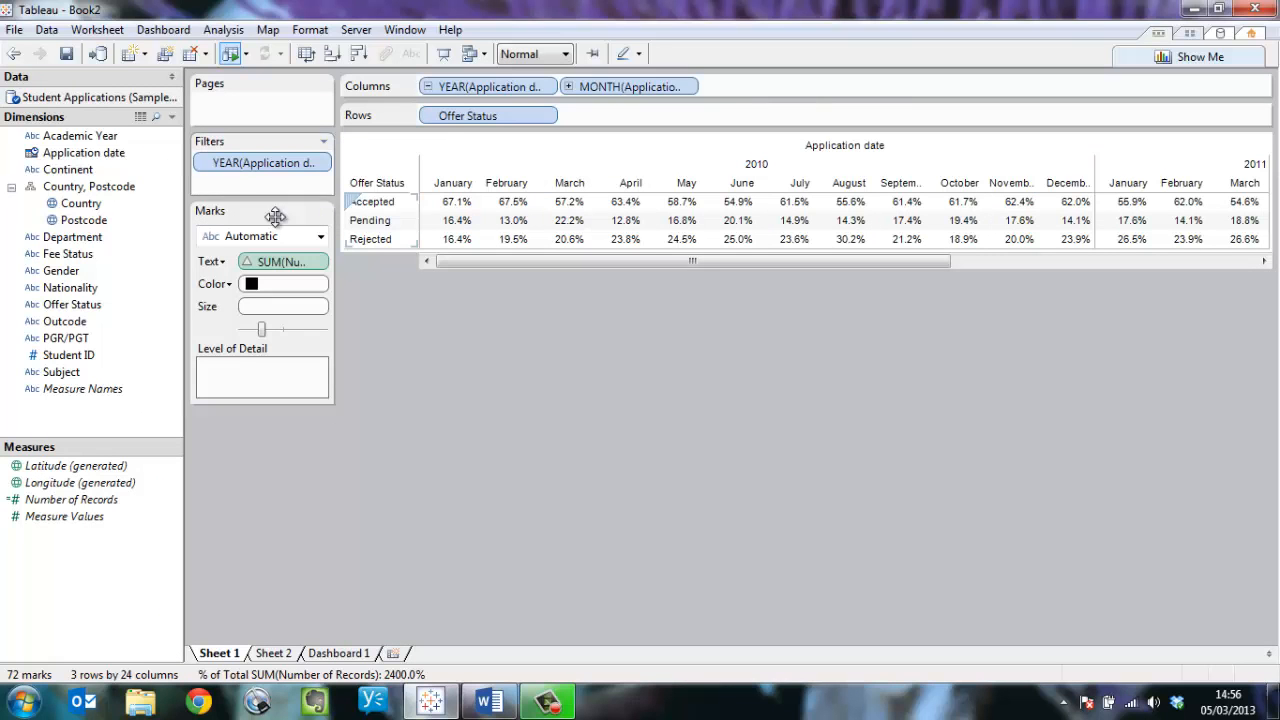
{"action": "right_click", "coordinate": [284, 260]}
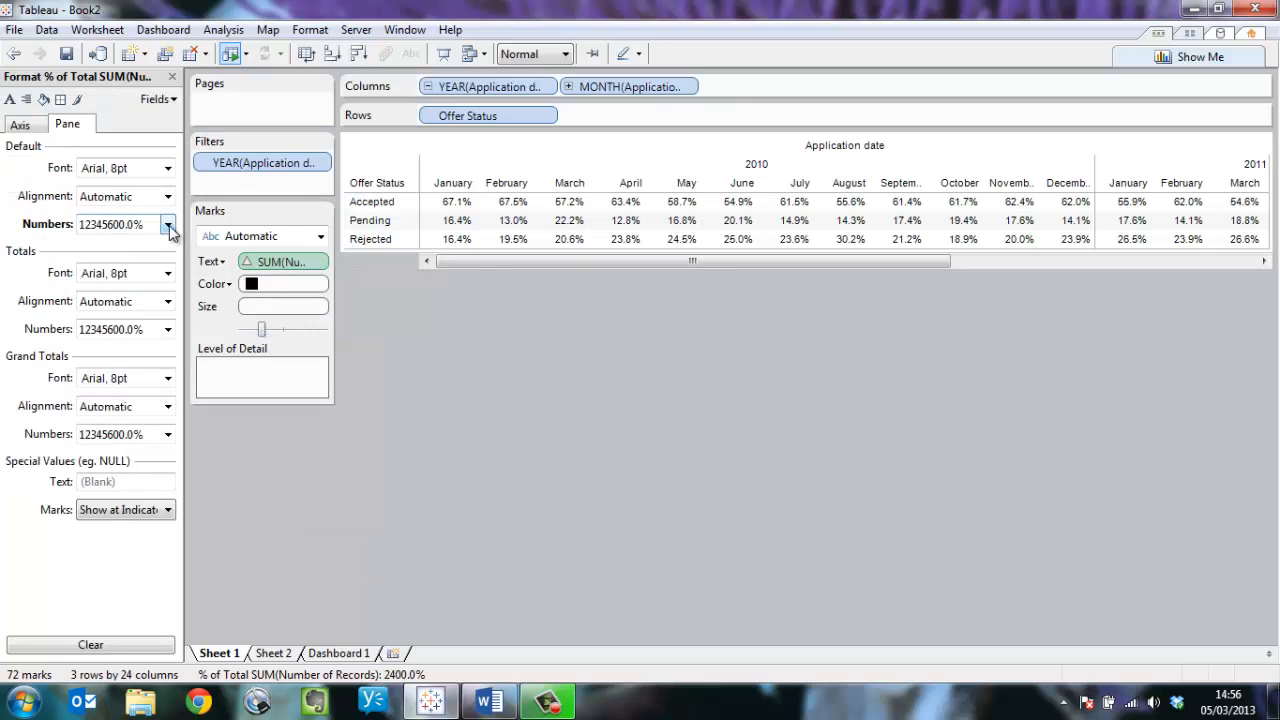
{"action": "left_click", "coordinate": [168, 224]}
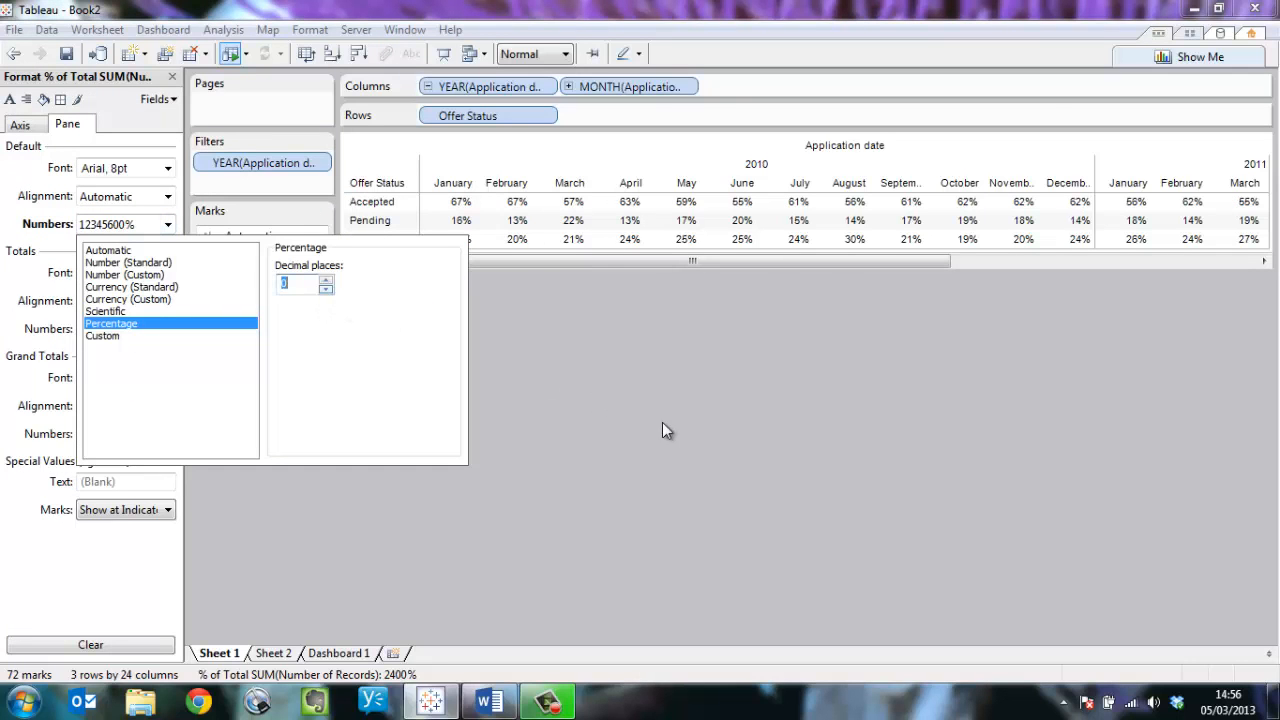
{"action": "left_click", "coordinate": [338, 652]}
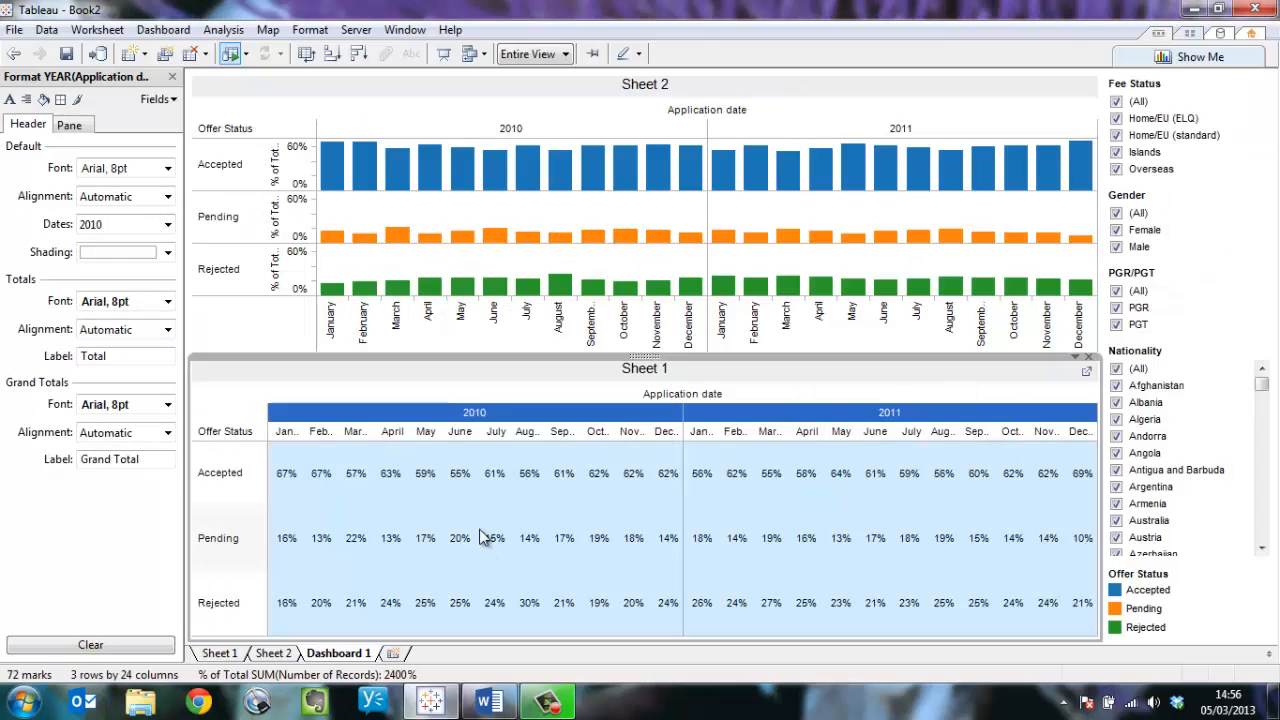
{"action": "mouse_move", "coordinate": [316, 456]}
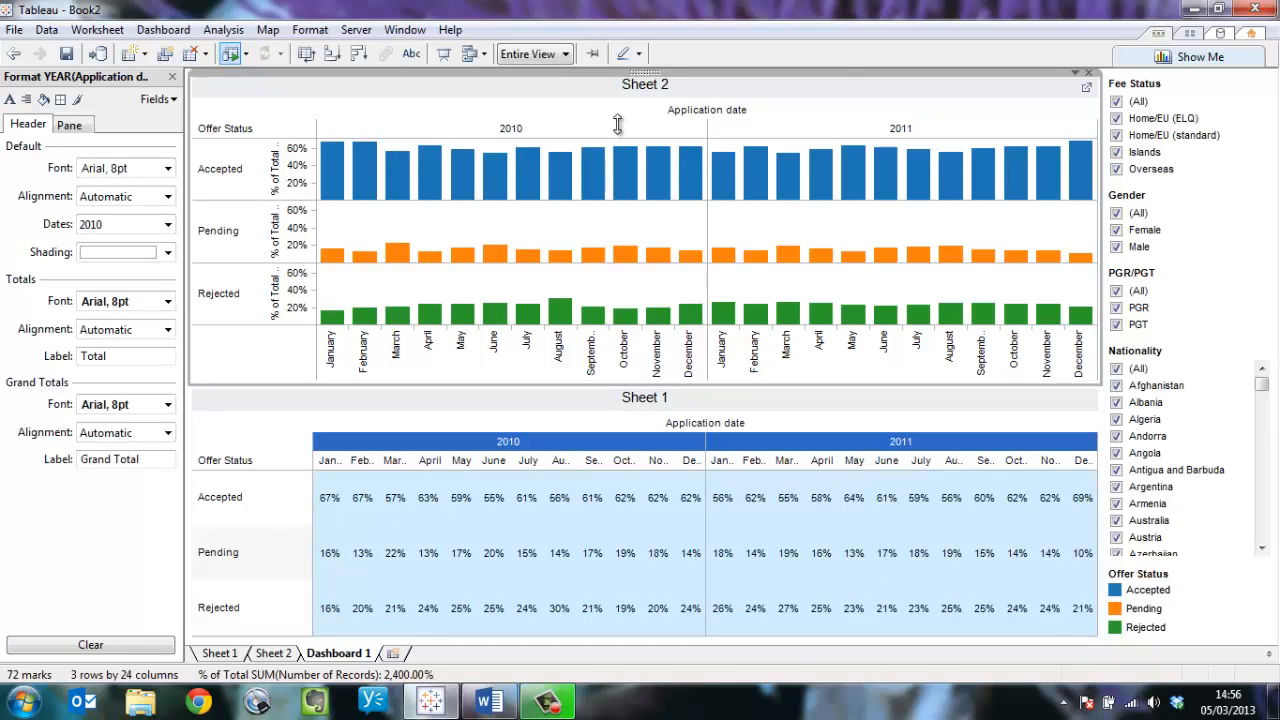
Enable Highlighting on All Fields and test it by selecting the January Accepted bar
{"action": "left_click", "coordinate": [364, 170]}
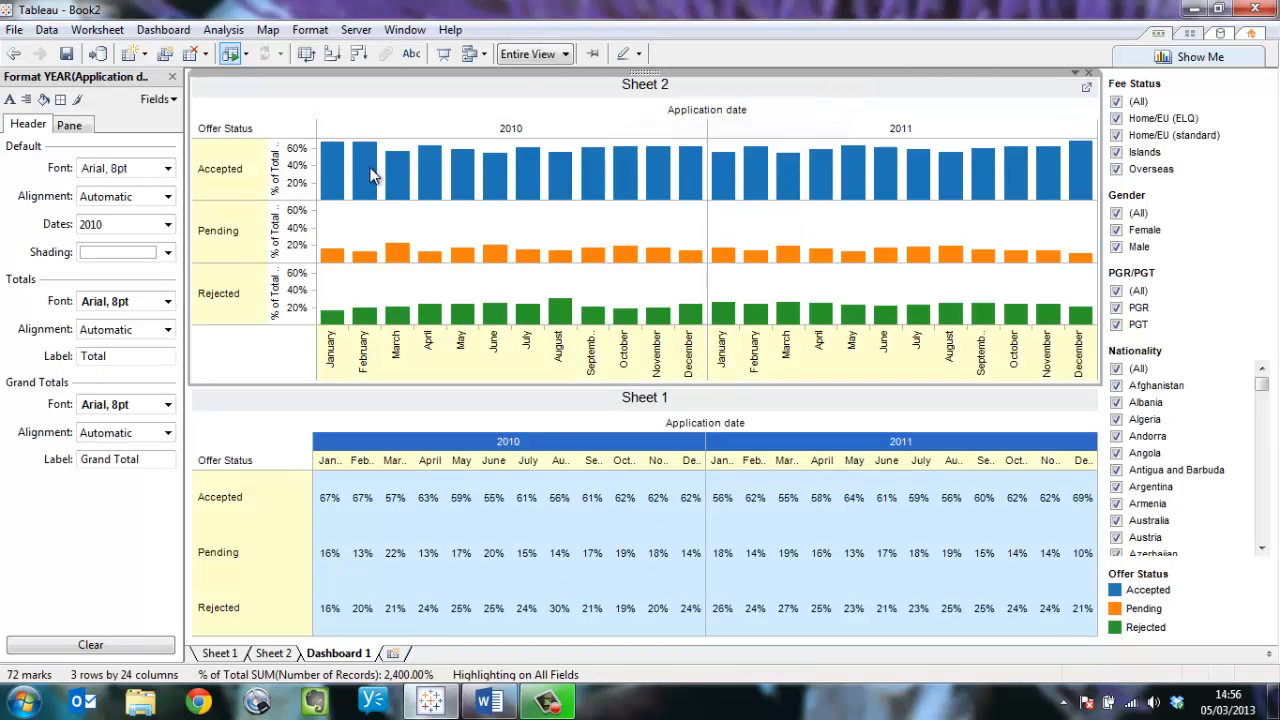
{"action": "left_click", "coordinate": [332, 170]}
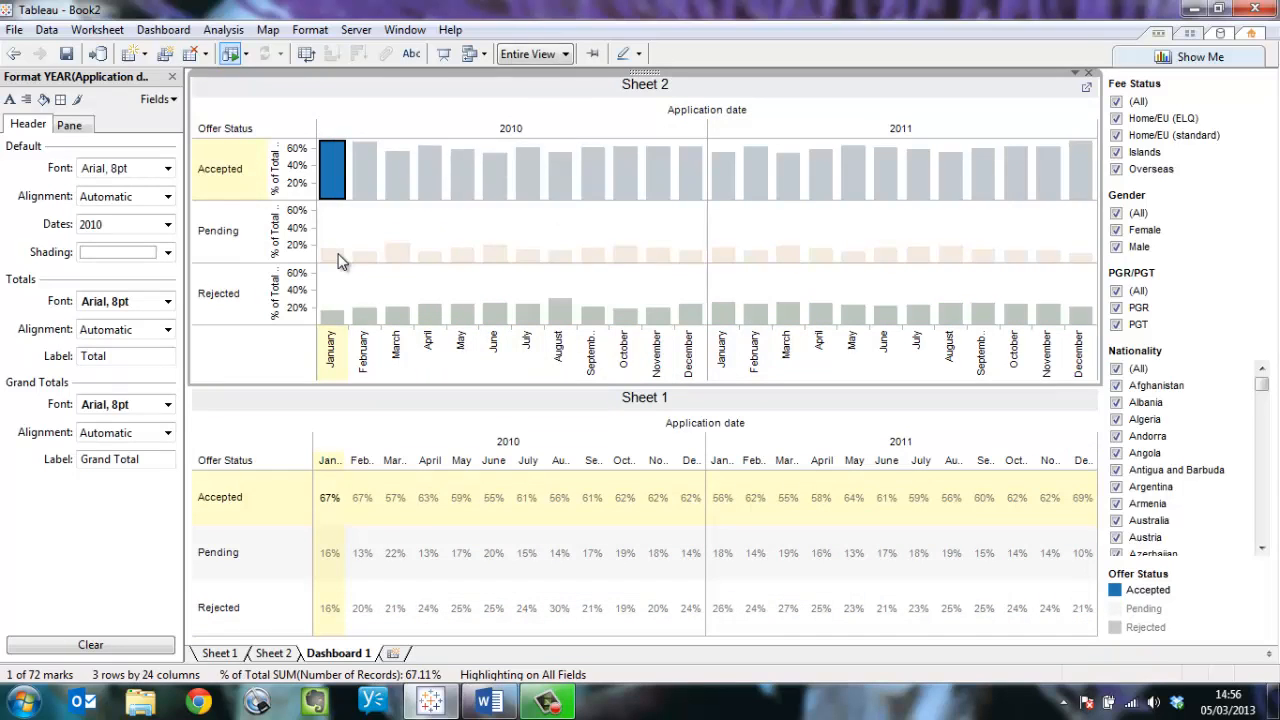
{"action": "left_click", "coordinate": [332, 252]}
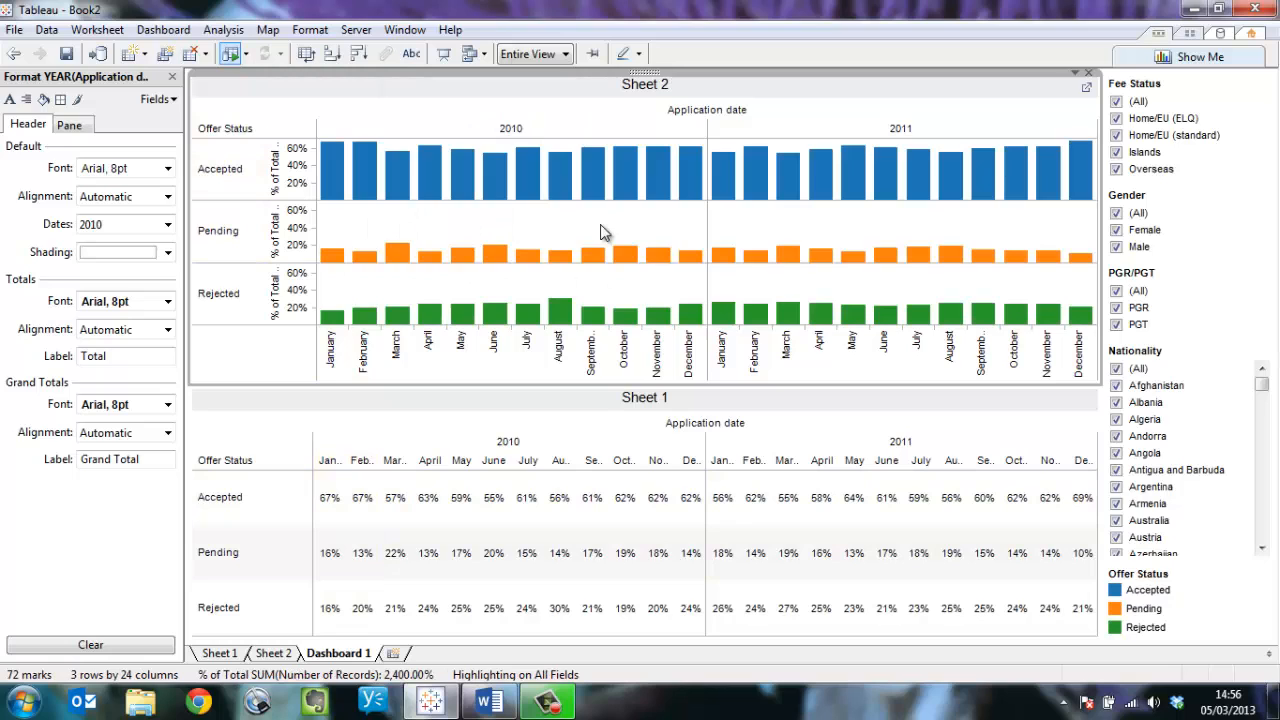
{"action": "mouse_move", "coordinate": [1224, 616]}
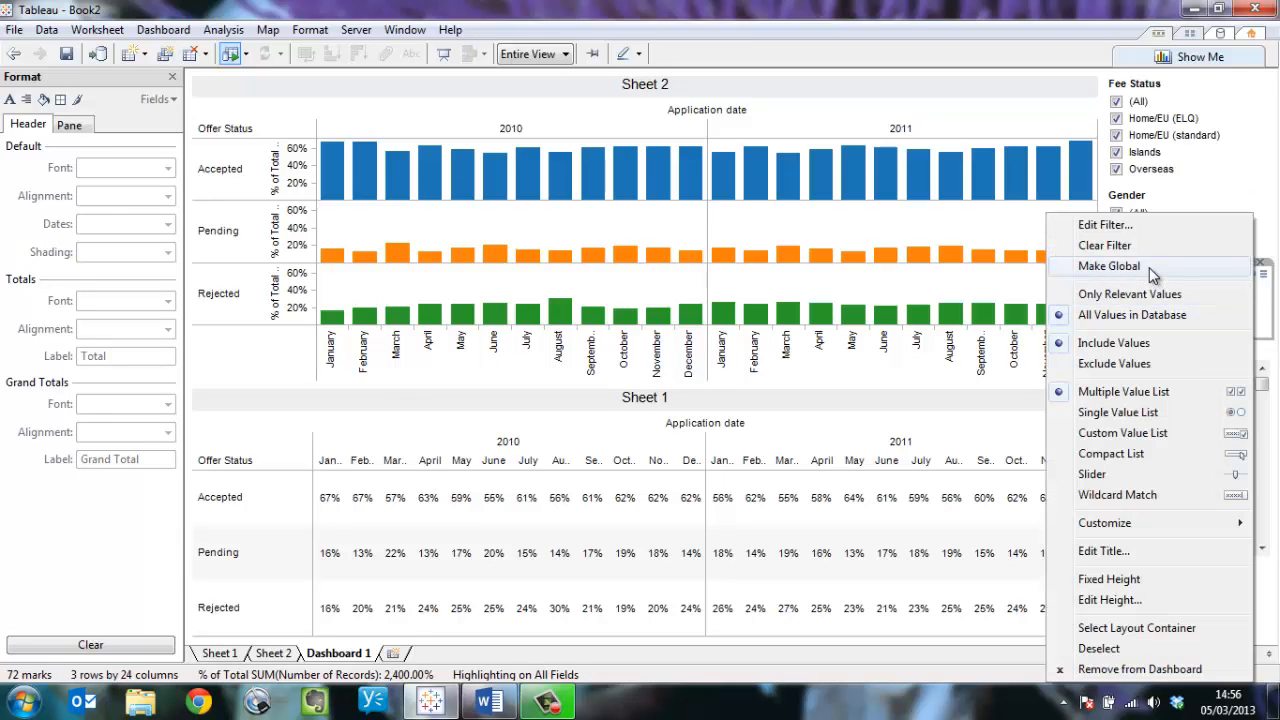
{"action": "mouse_move", "coordinate": [1200, 364]}
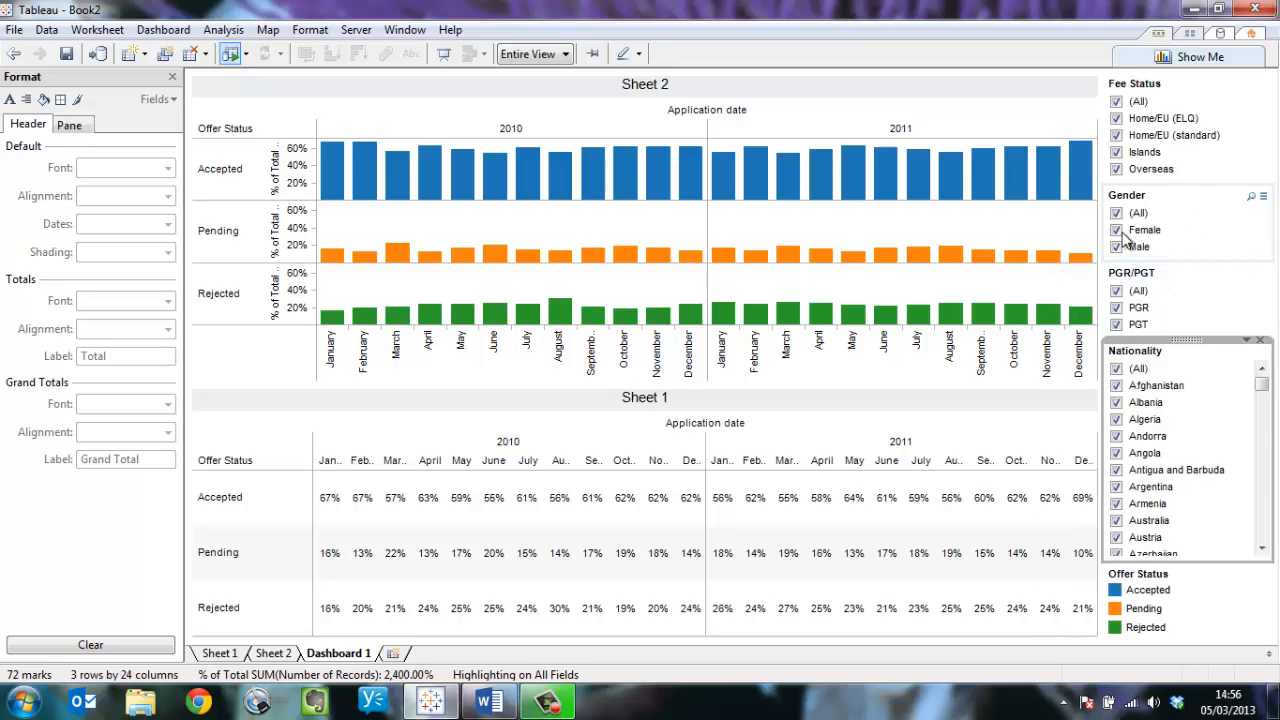
Narrow the dashboard to Male, PGT and a few nationalities via the right-hand quick filters
{"action": "left_click", "coordinate": [1116, 230]}
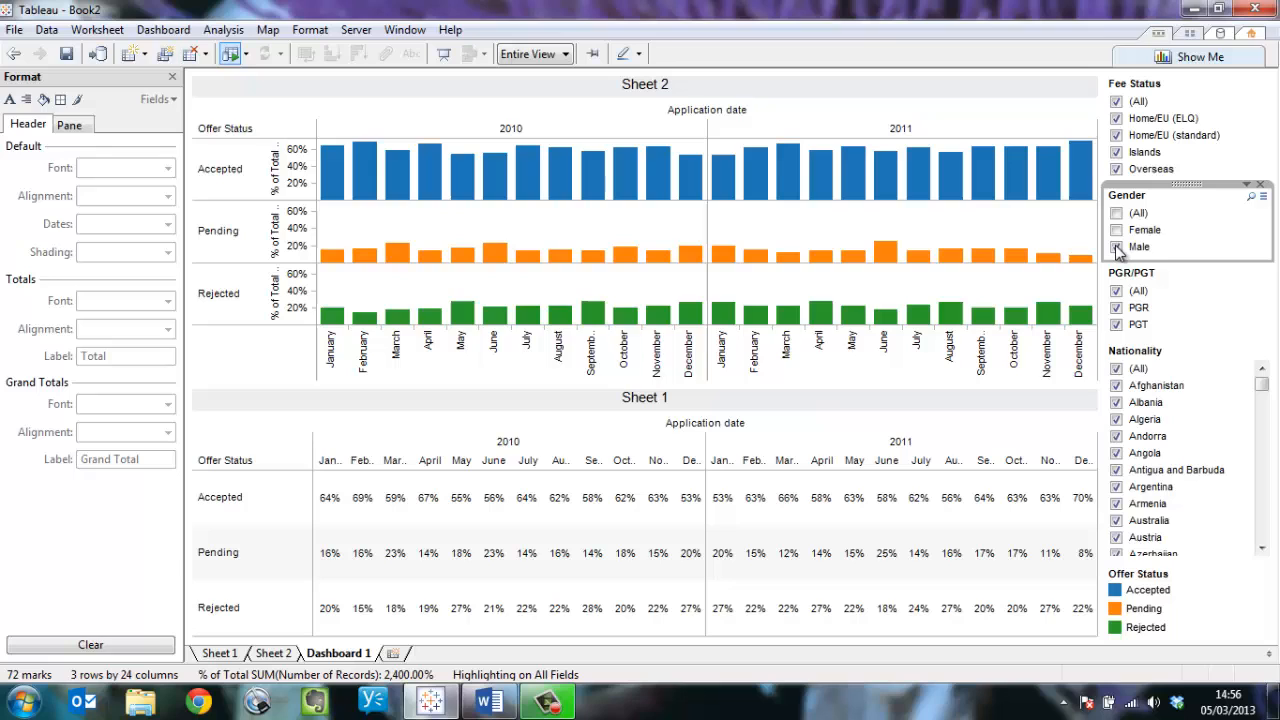
{"action": "left_click", "coordinate": [1116, 248]}
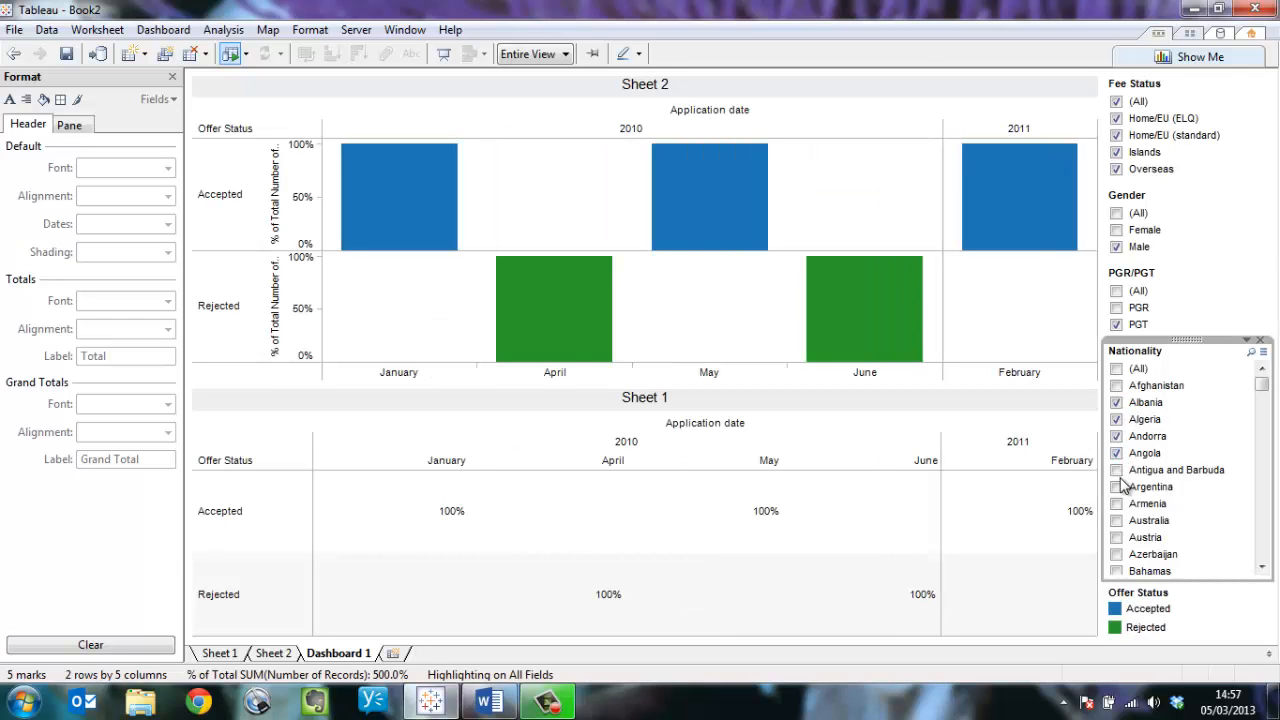
{"action": "scroll", "scroll_direction": "down", "scroll_amount": 3}
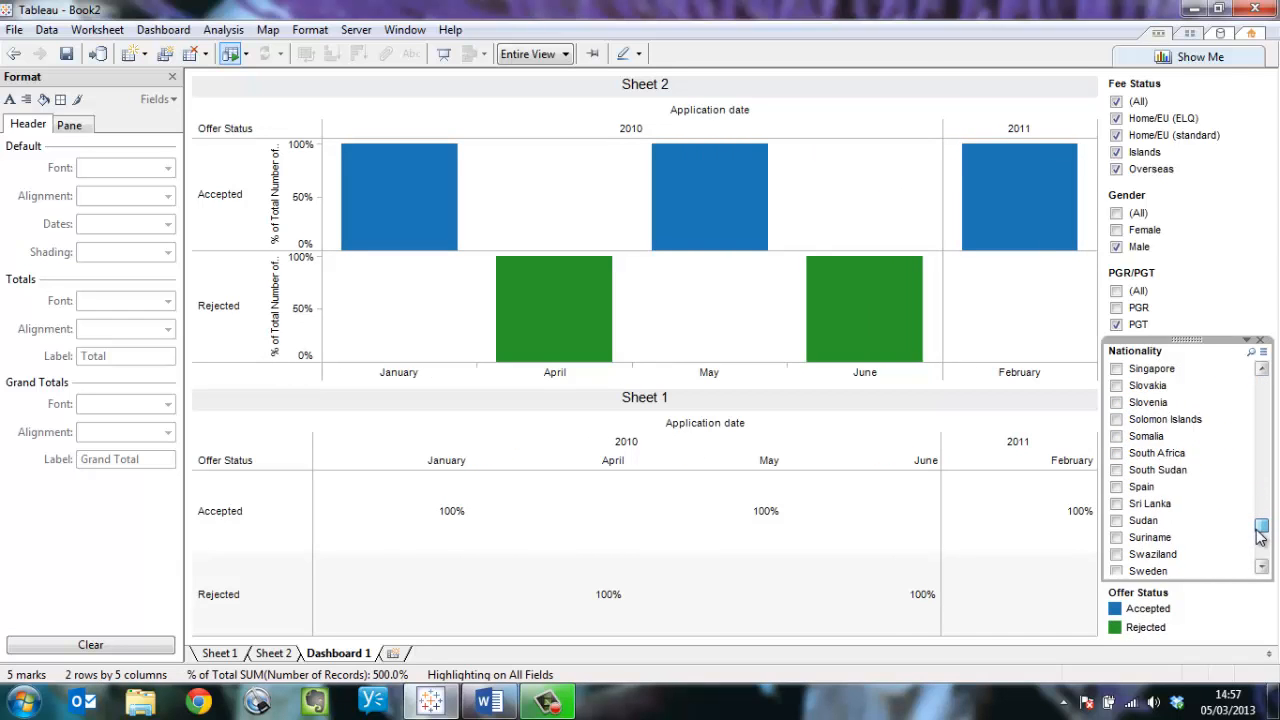